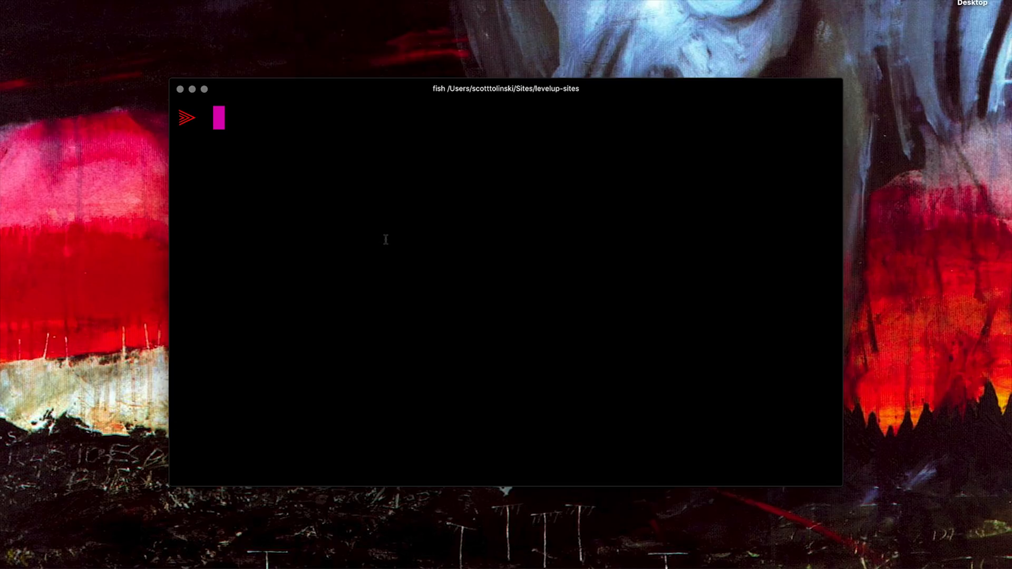
# Run create-react-app journal to scaffold the new React project.
pyautogui.write('create-react-app journal')
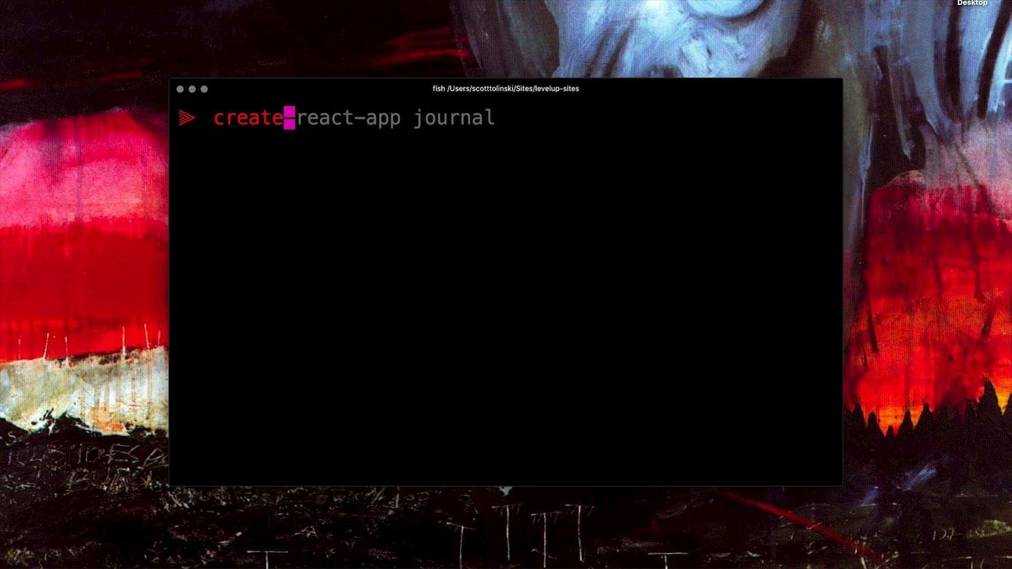
pyautogui.press('Right')
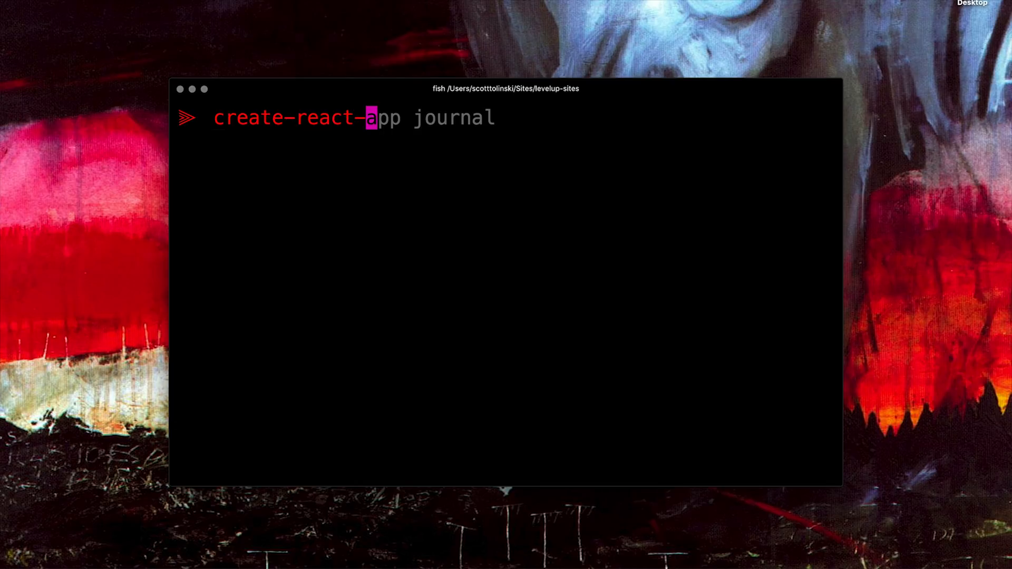
pyautogui.press('End')
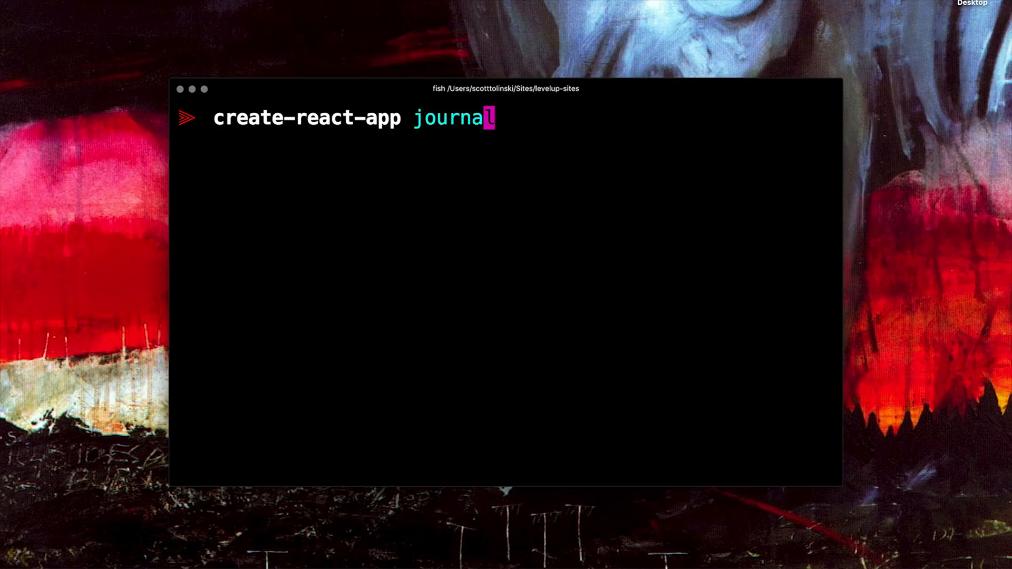
pyautogui.write('l')
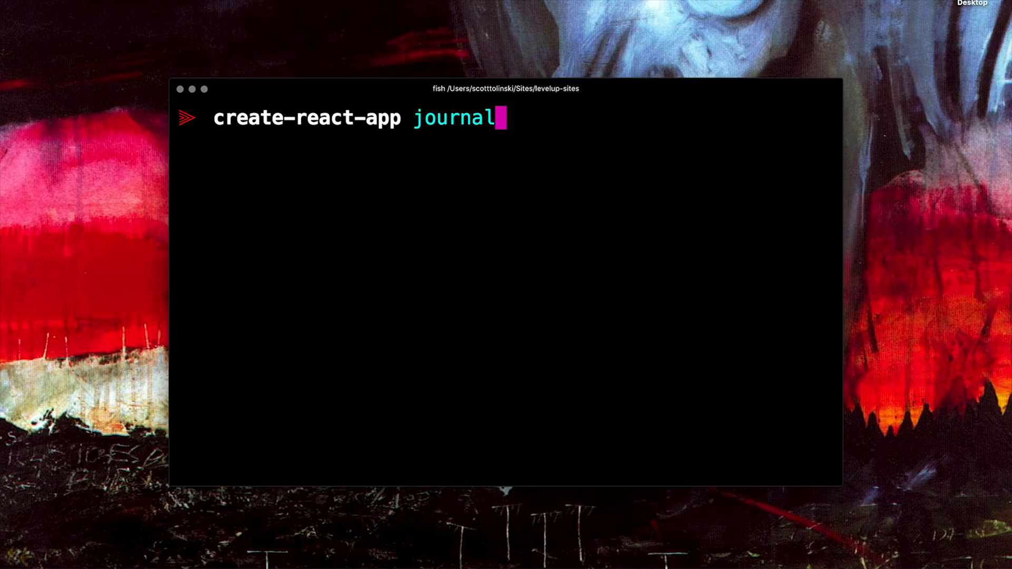
pyautogui.press('Return')
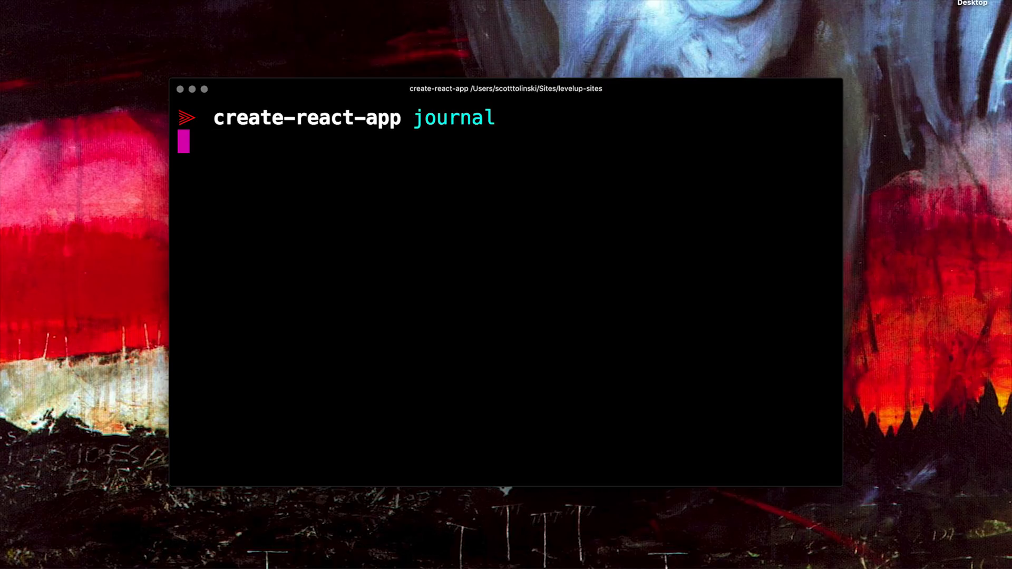
pyautogui.press('Return')
pyautogui.write('cd')
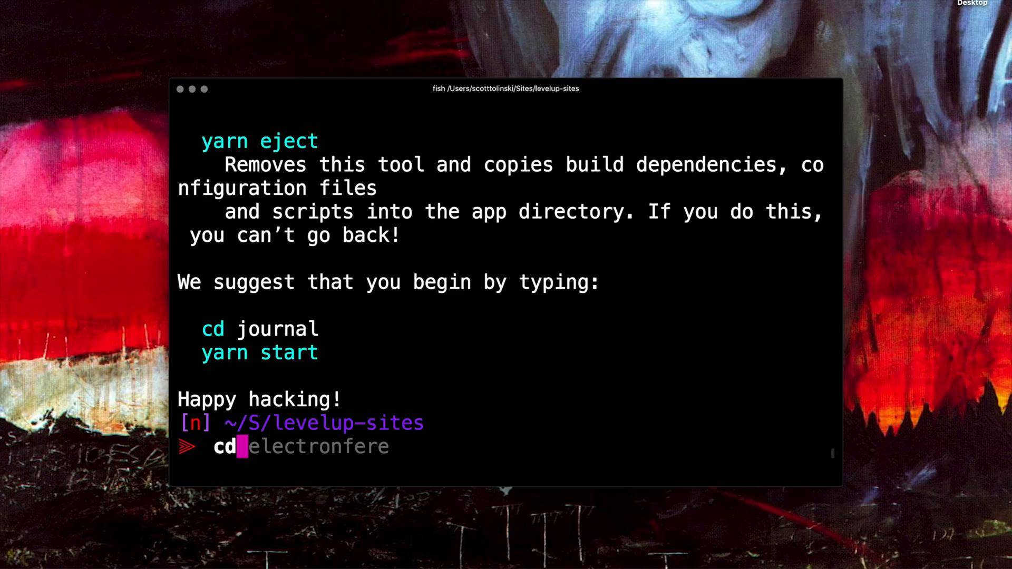
# Enter the journal folder and run yarn start to launch the dev server.
pyautogui.press('Return')
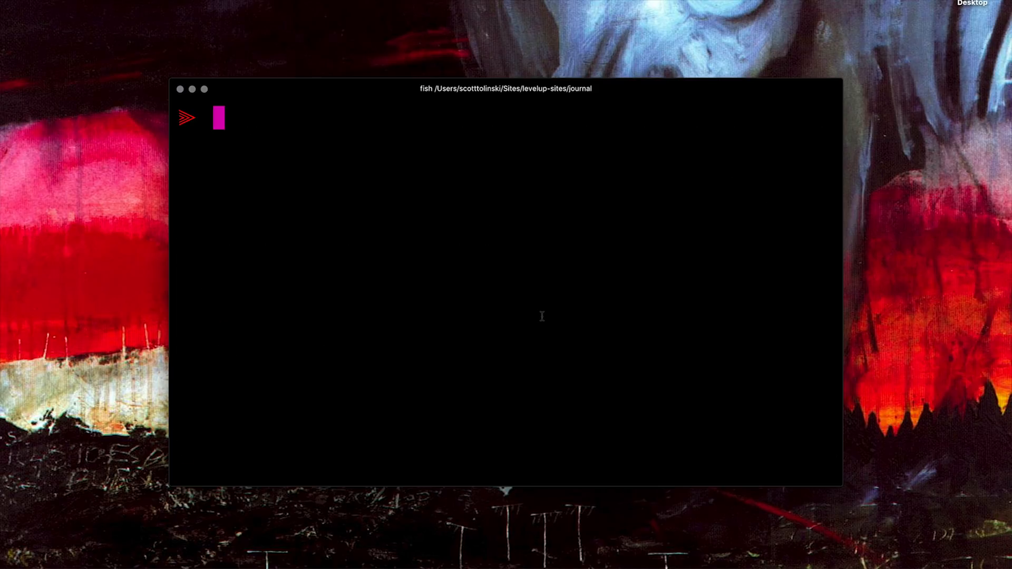
pyautogui.write('yarn start')
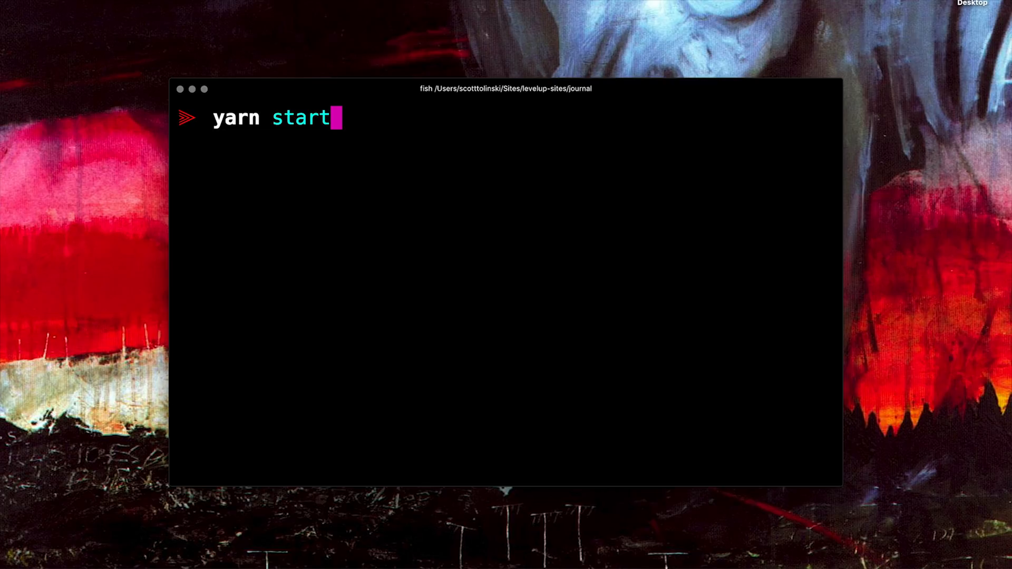
pyautogui.press('Return')
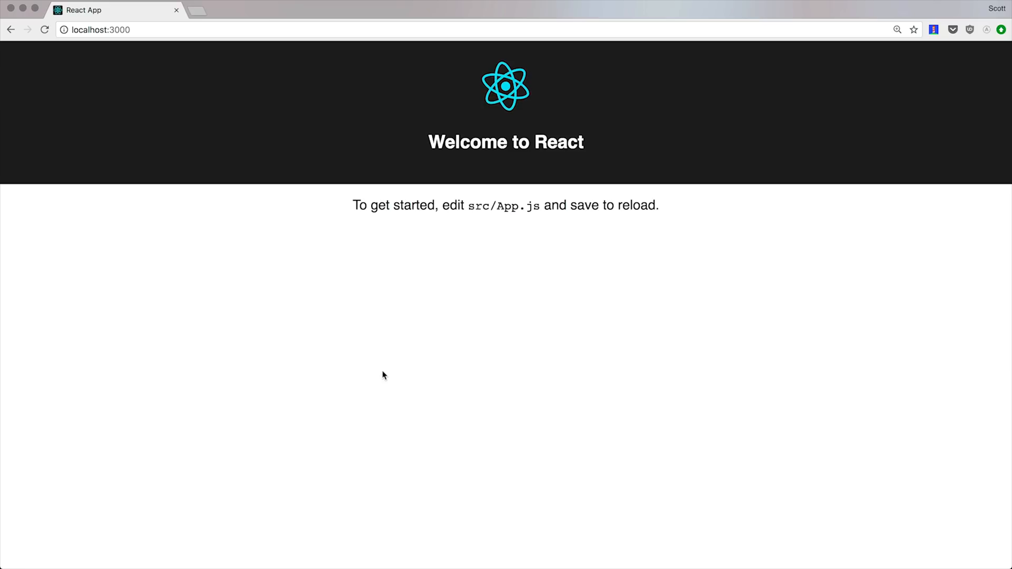
pyautogui.moveTo(288, 155)
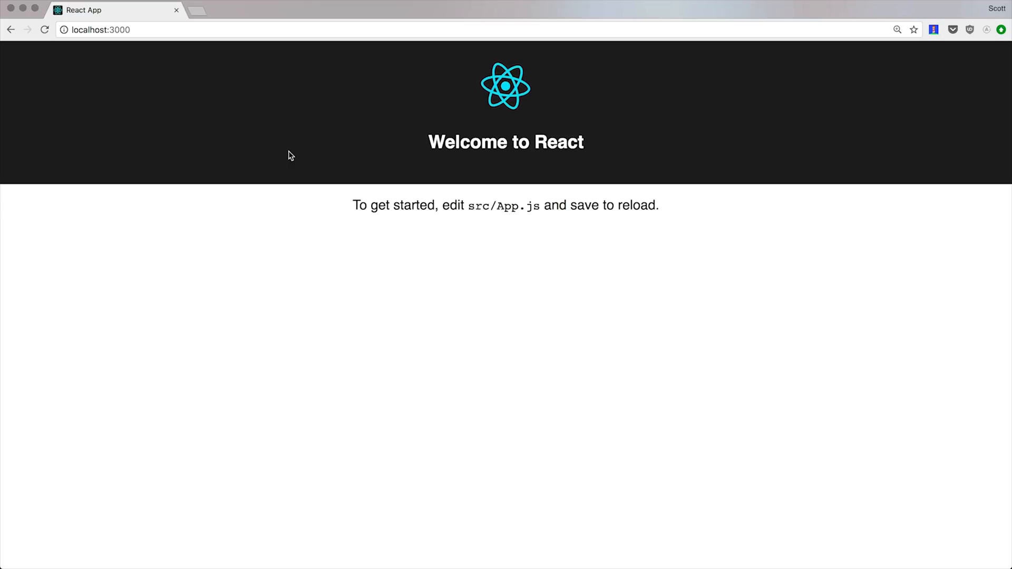
pyautogui.moveTo(271, 240)
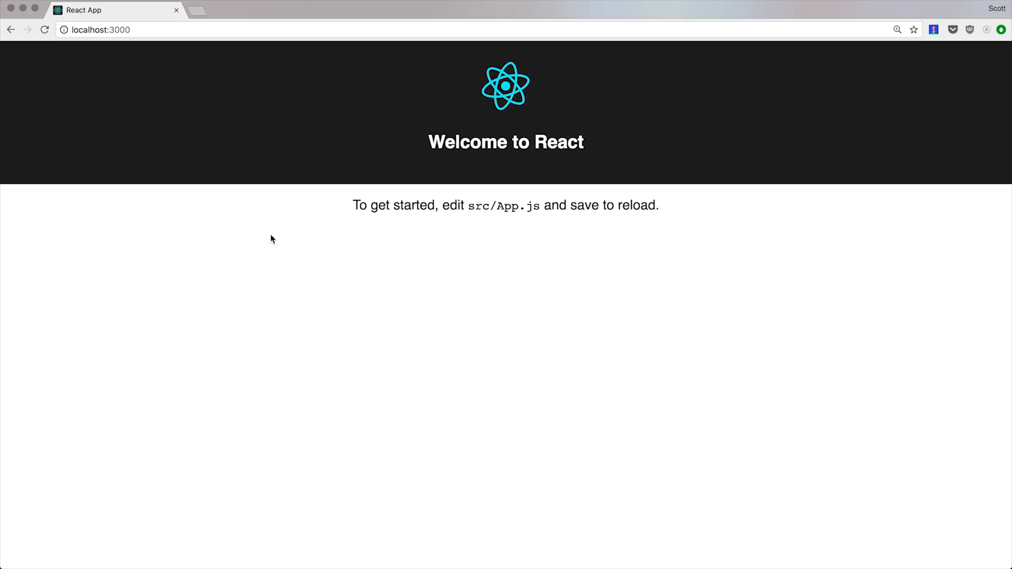
pyautogui.moveTo(244, 88)
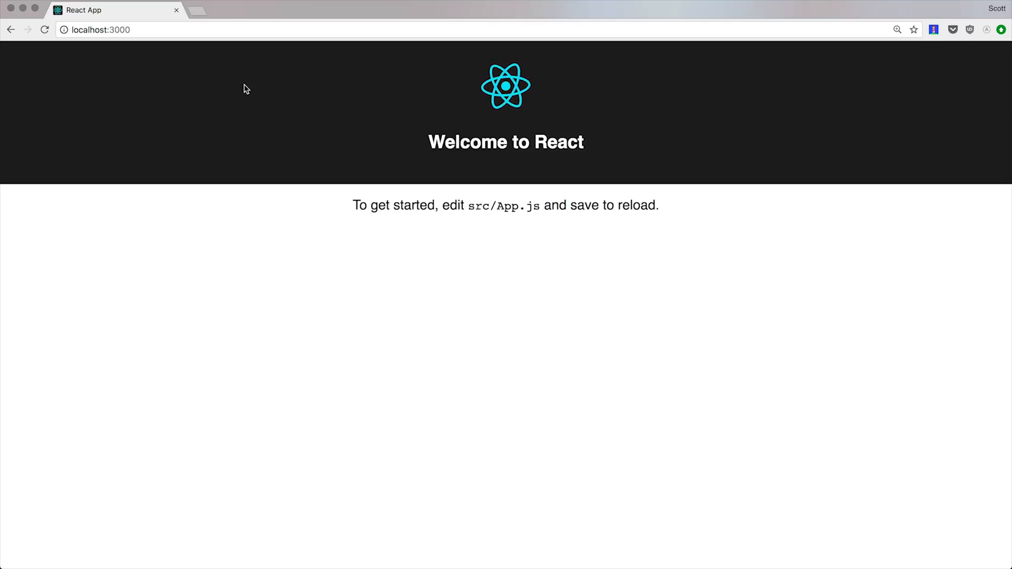
pyautogui.moveTo(50, 545)
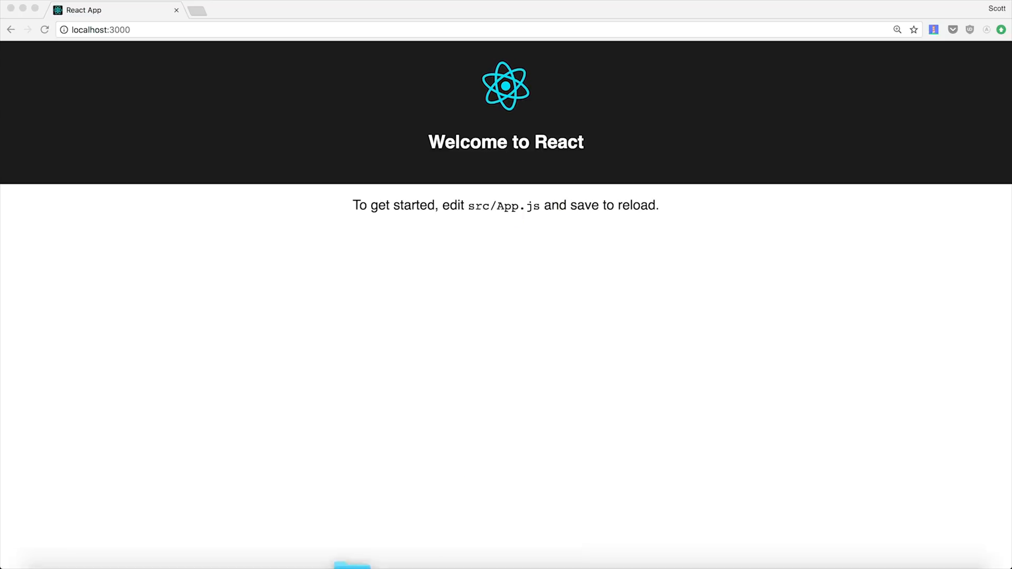
pyautogui.moveTo(551, 548)
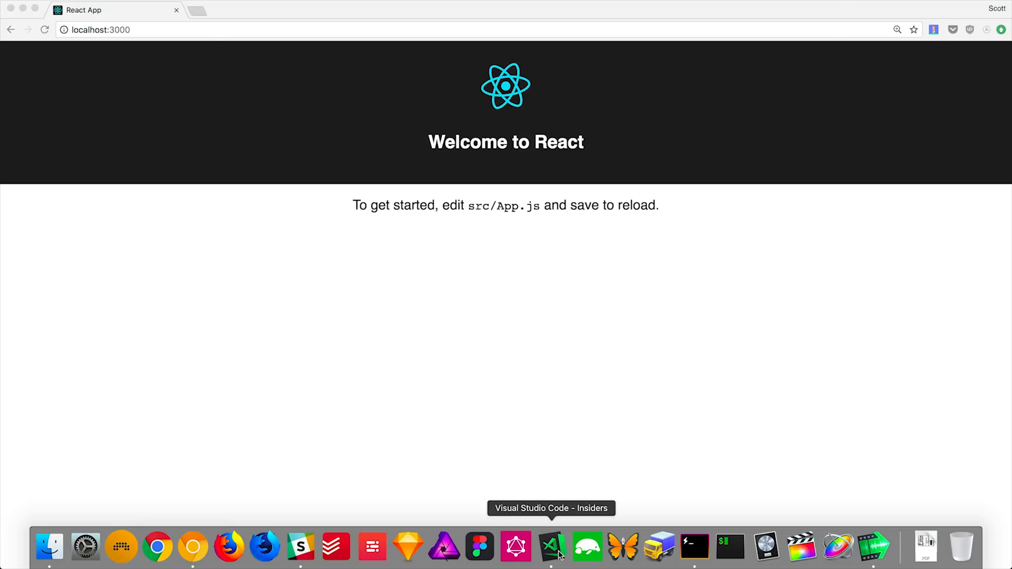
# Search Extensions for React, view the ES7 React snippets extension, then return to Explorer.
pyautogui.click(551, 548)
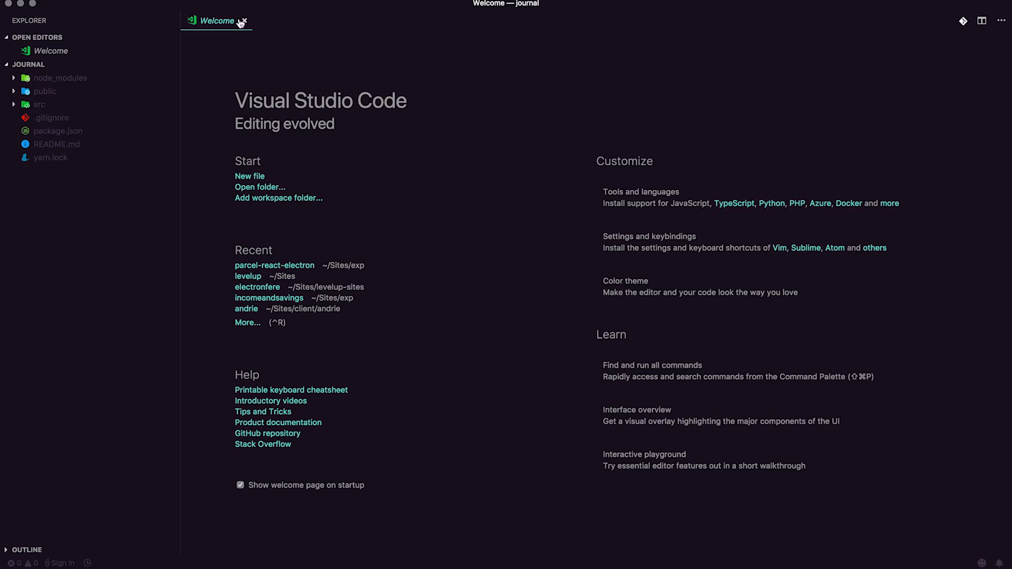
pyautogui.click(243, 21)
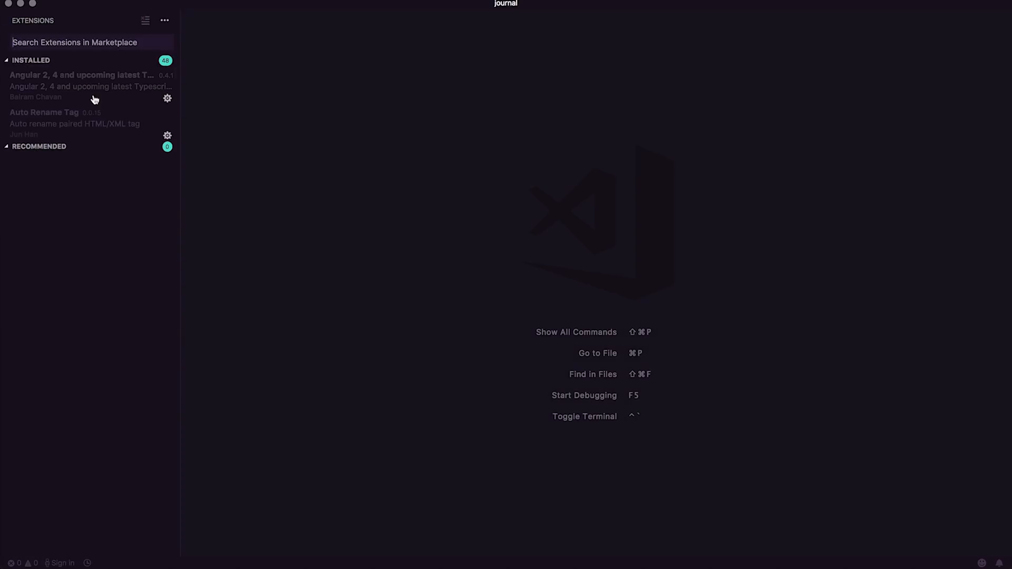
pyautogui.click(39, 145)
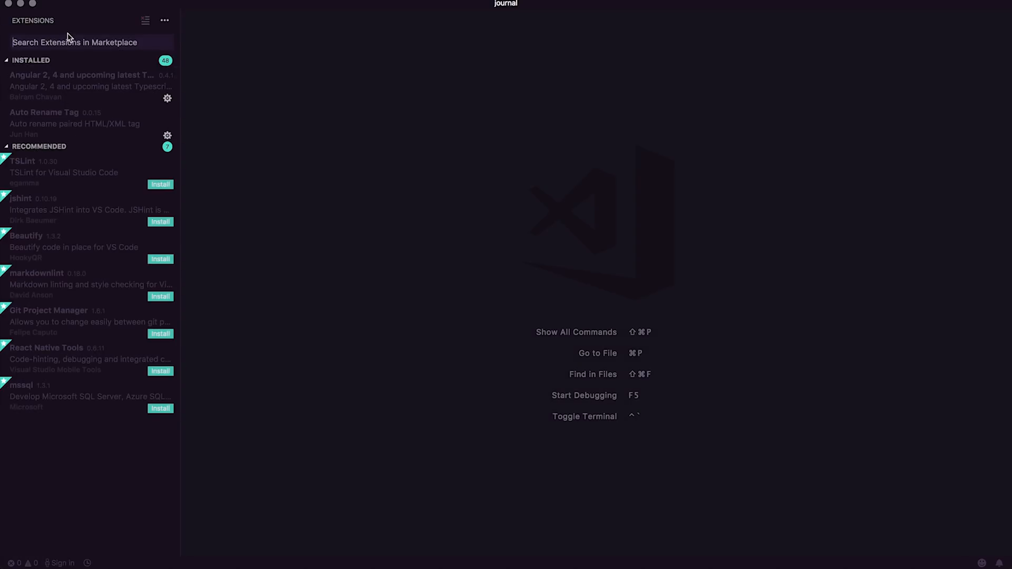
pyautogui.write('RE')
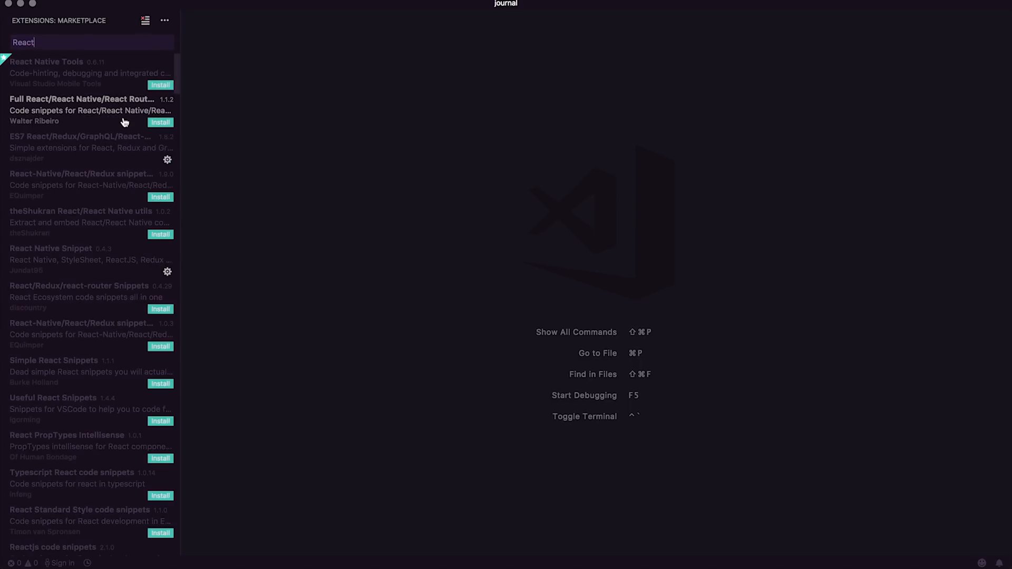
pyautogui.moveTo(103, 154)
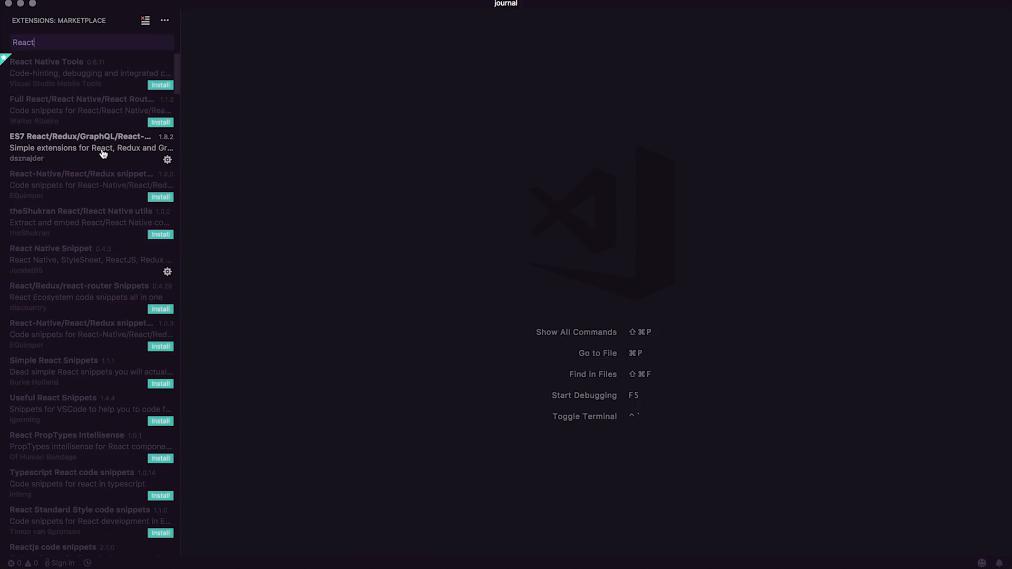
pyautogui.click(90, 148)
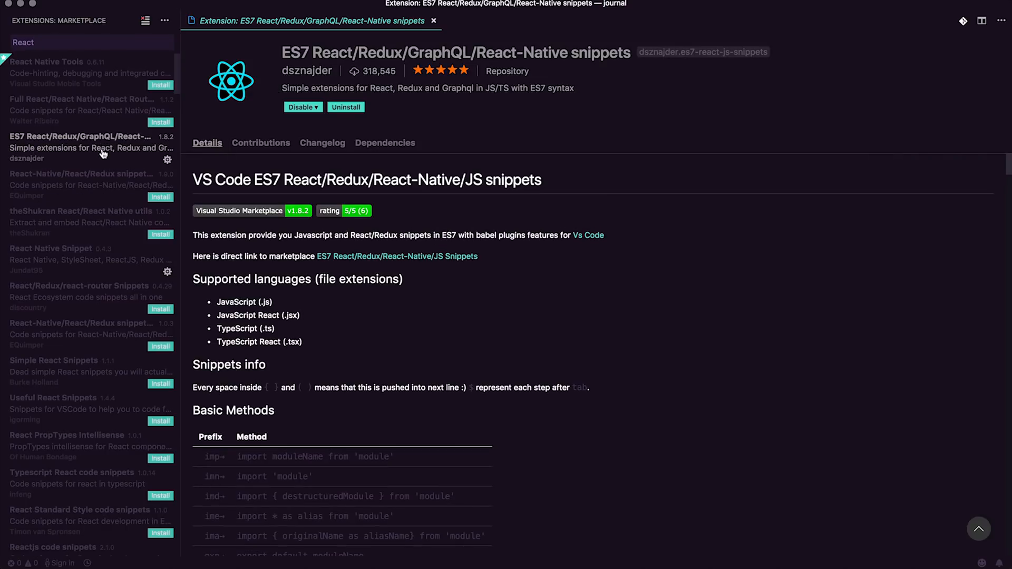
pyautogui.moveTo(576, 312)
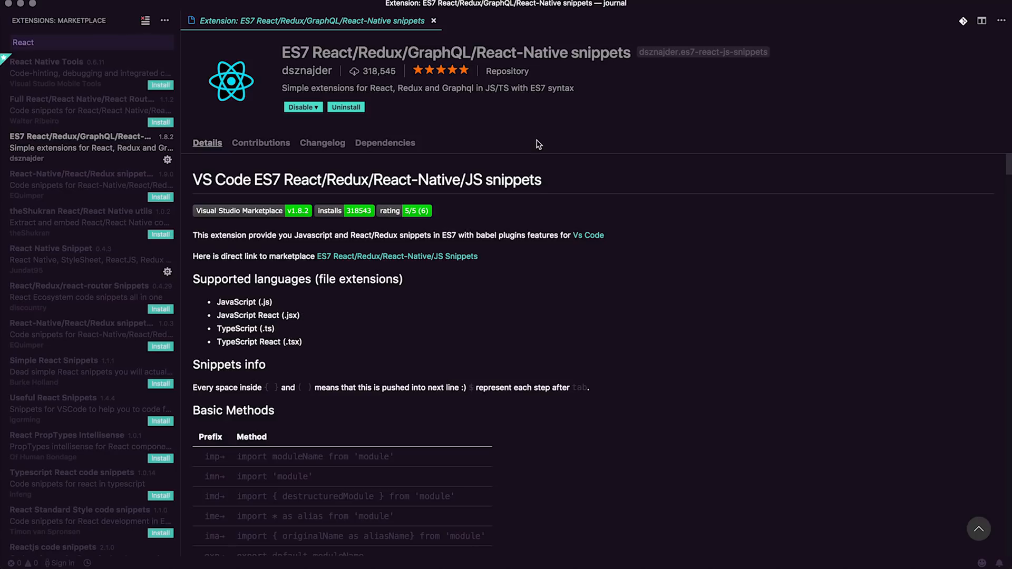
pyautogui.click(434, 21)
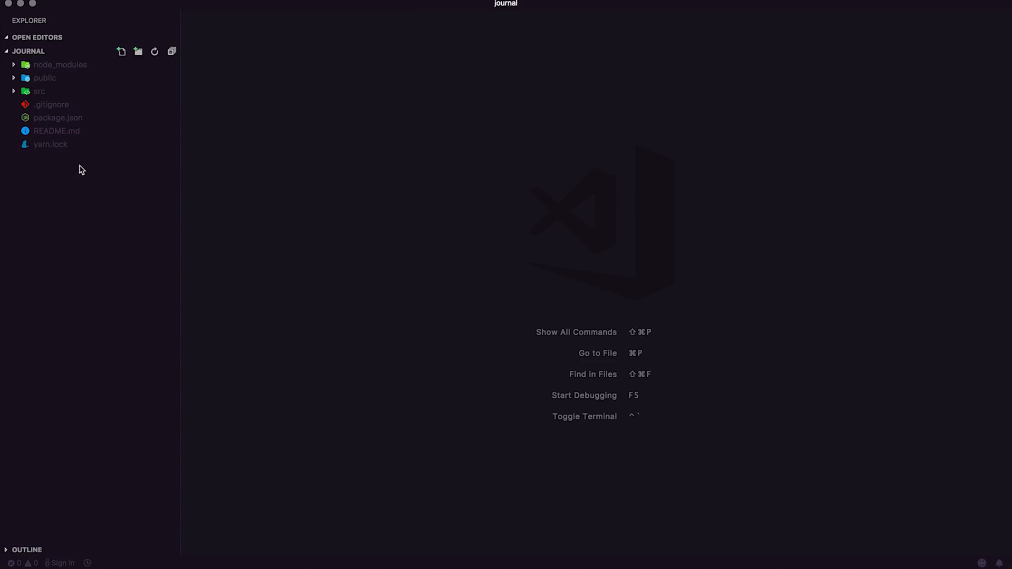
# Expand src to reach App.js, then switch over to the Hyper terminal.
pyautogui.click(39, 90)
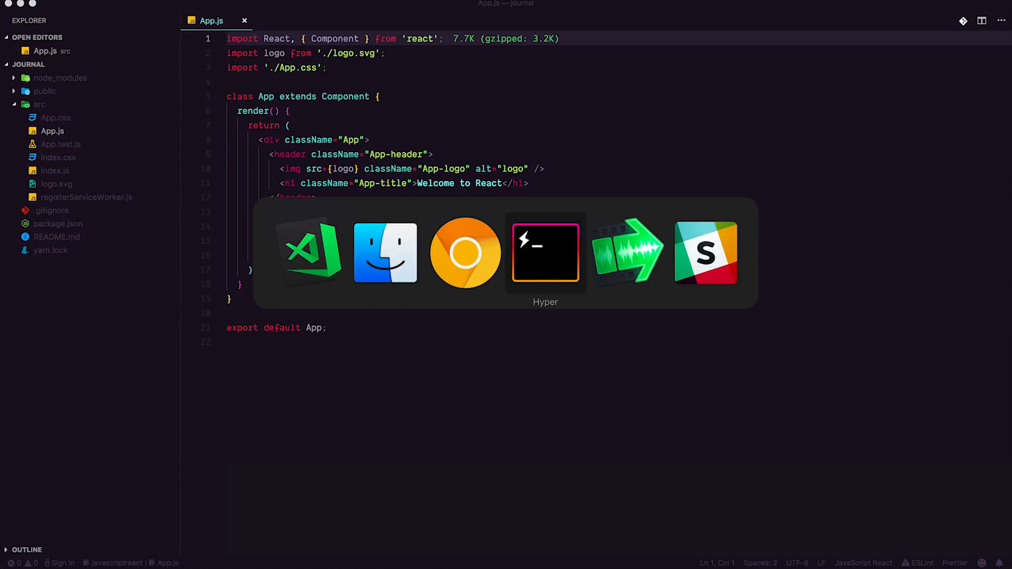
pyautogui.click(546, 252)
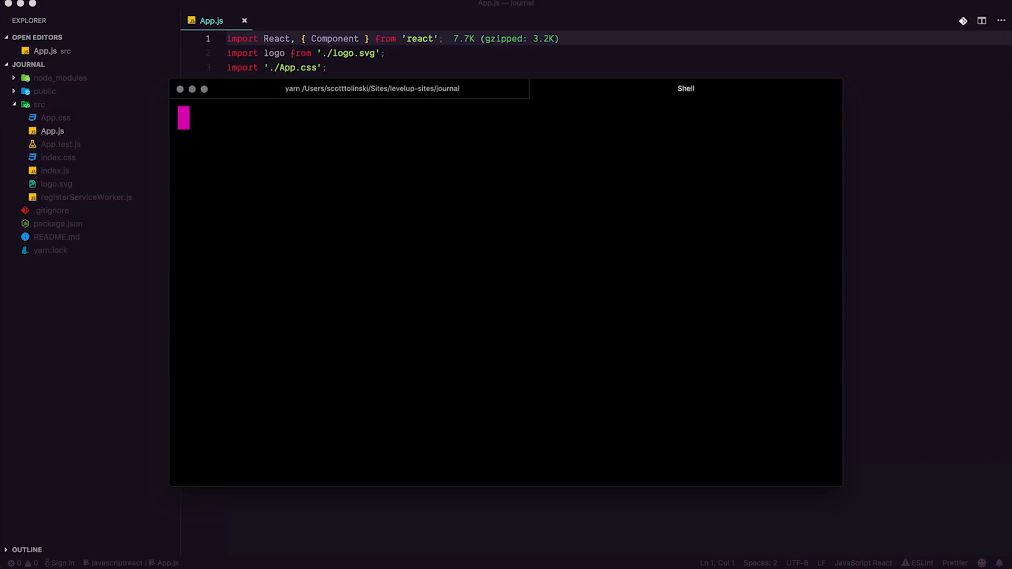
# In a new shell tab, run yarn add --dev electron for the journal project.
pyautogui.click(685, 89)
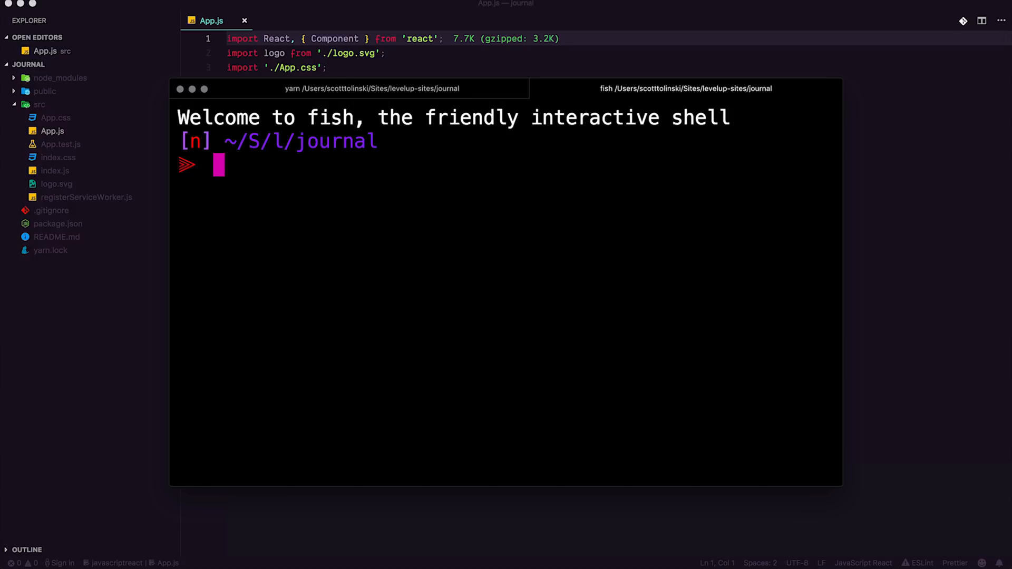
pyautogui.write('yarn start')
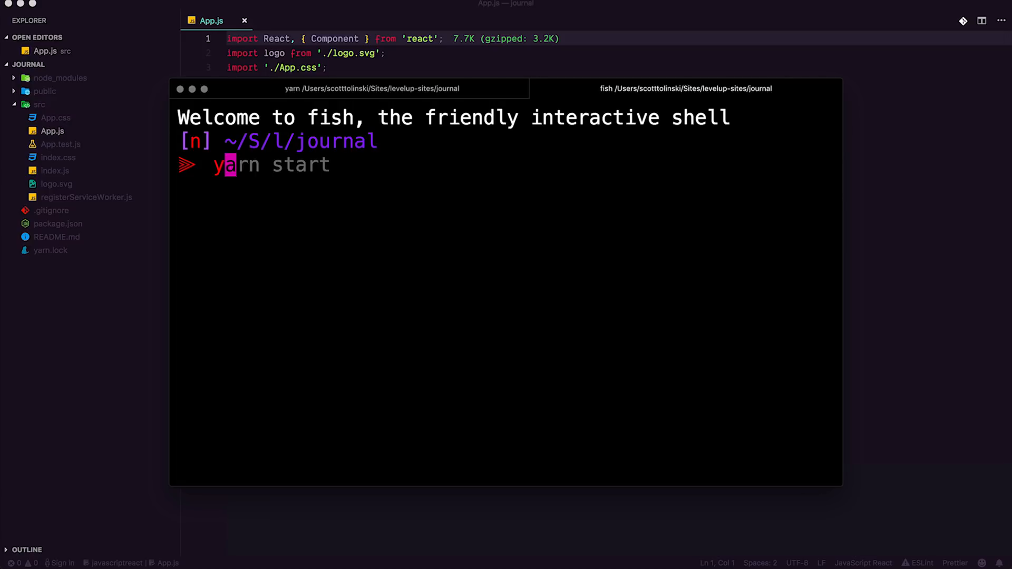
pyautogui.write('yarn add gray-matter')
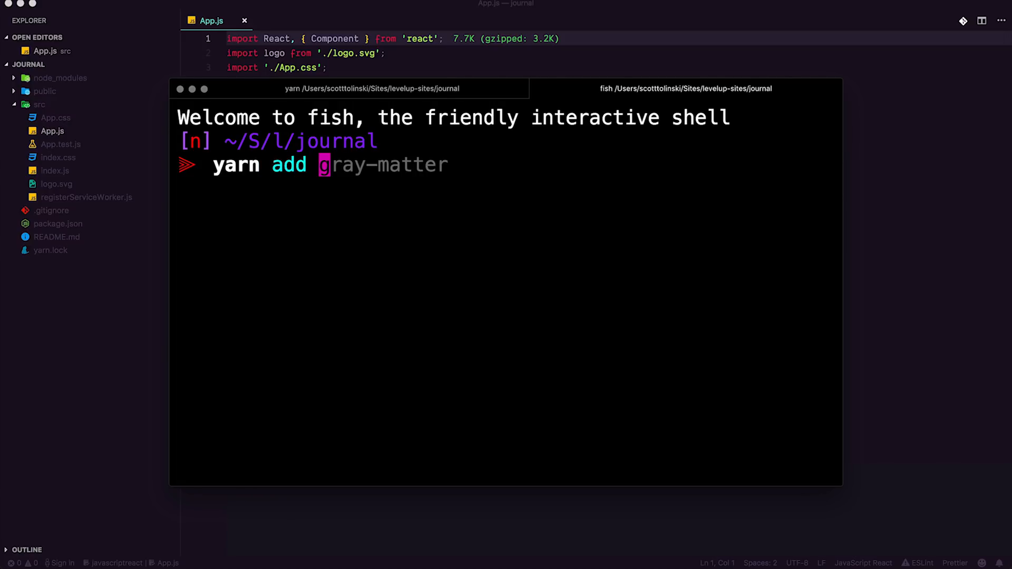
pyautogui.write('--dev webpack-meteor-externals')
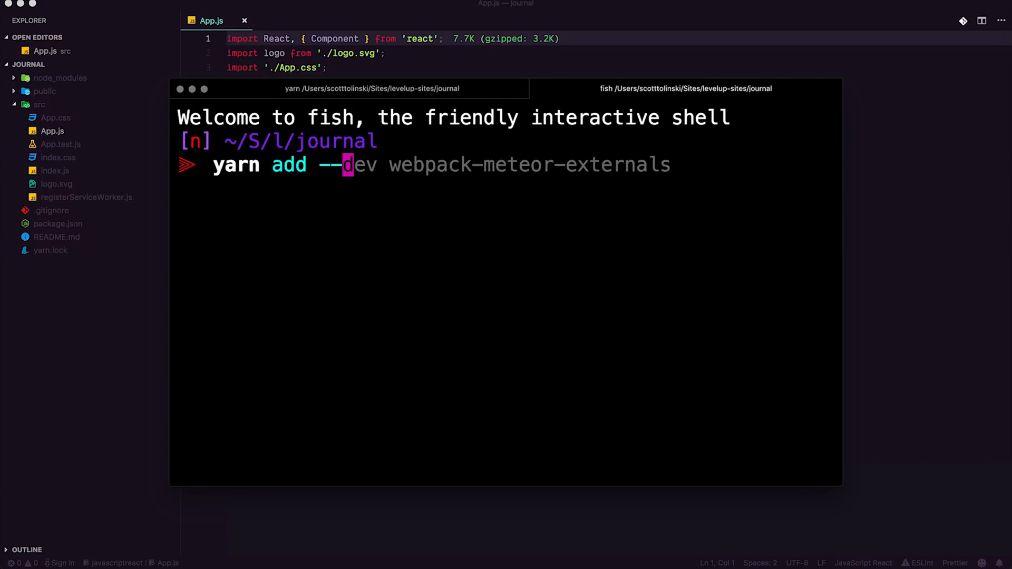
pyautogui.press('Right')
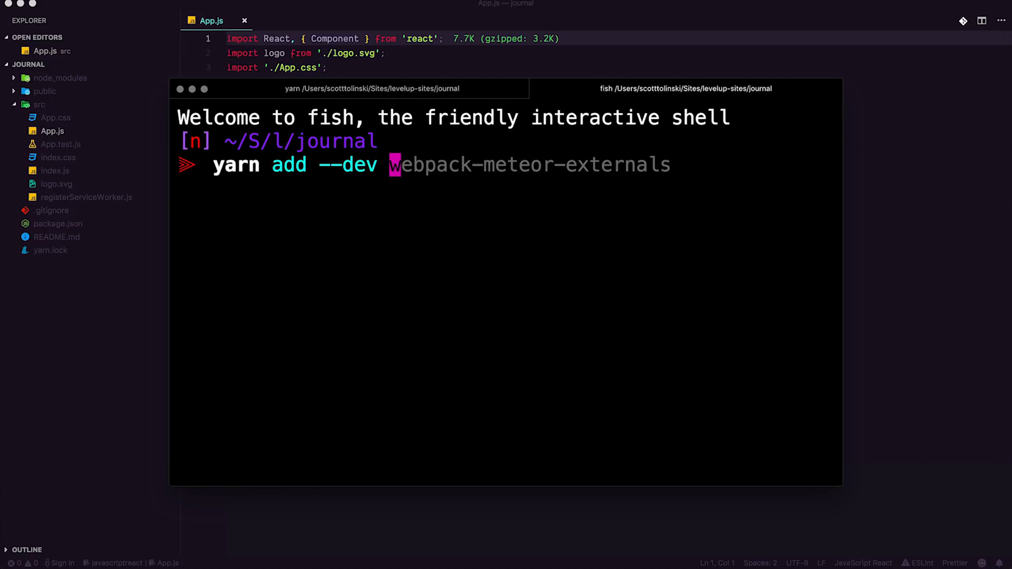
pyautogui.write('elec')
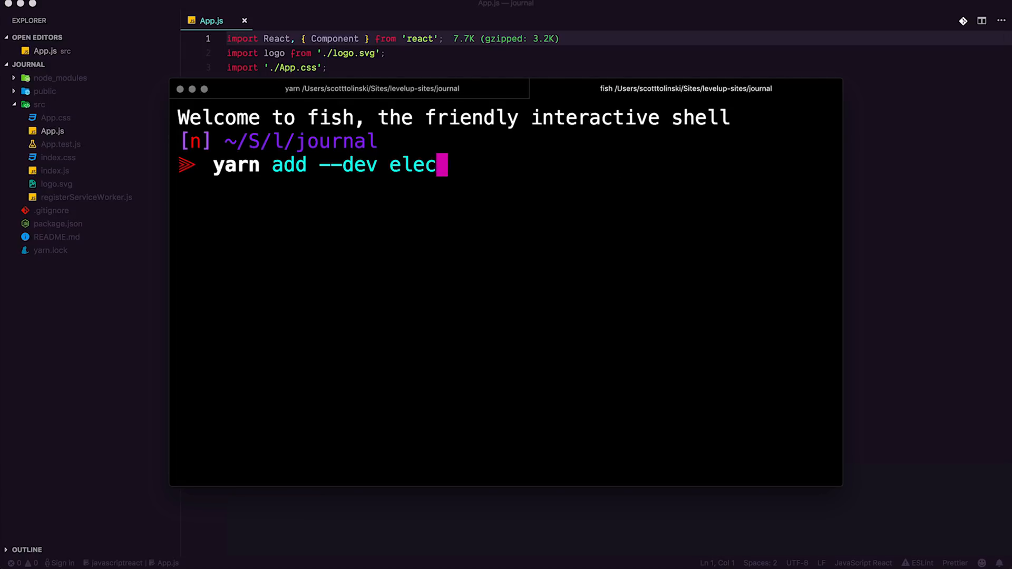
pyautogui.write('tron')
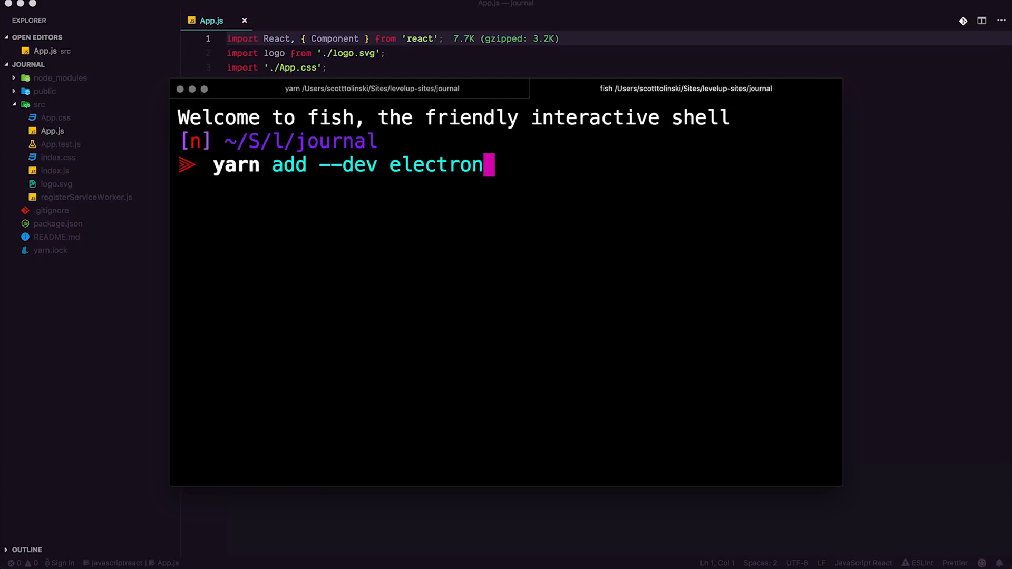
pyautogui.press('Return')
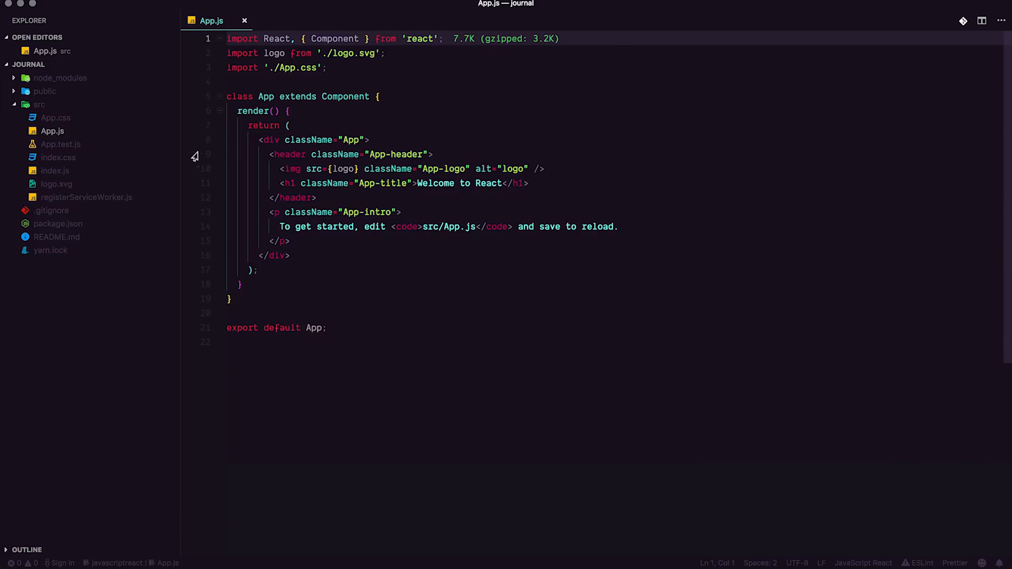
# In package.json, add an "electron": "electron ." script after eject.
pyautogui.click(57, 237)
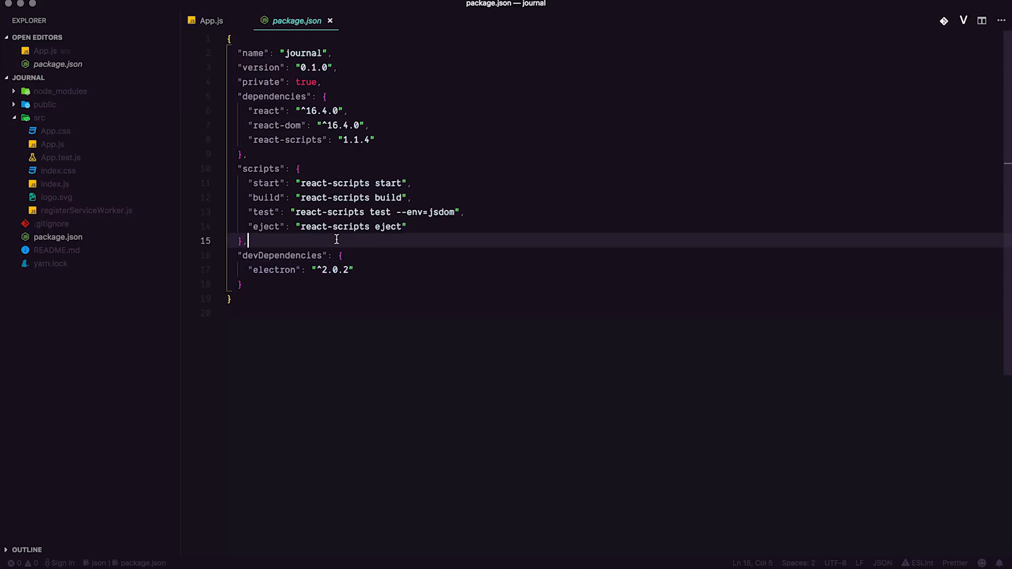
pyautogui.moveTo(252, 344)
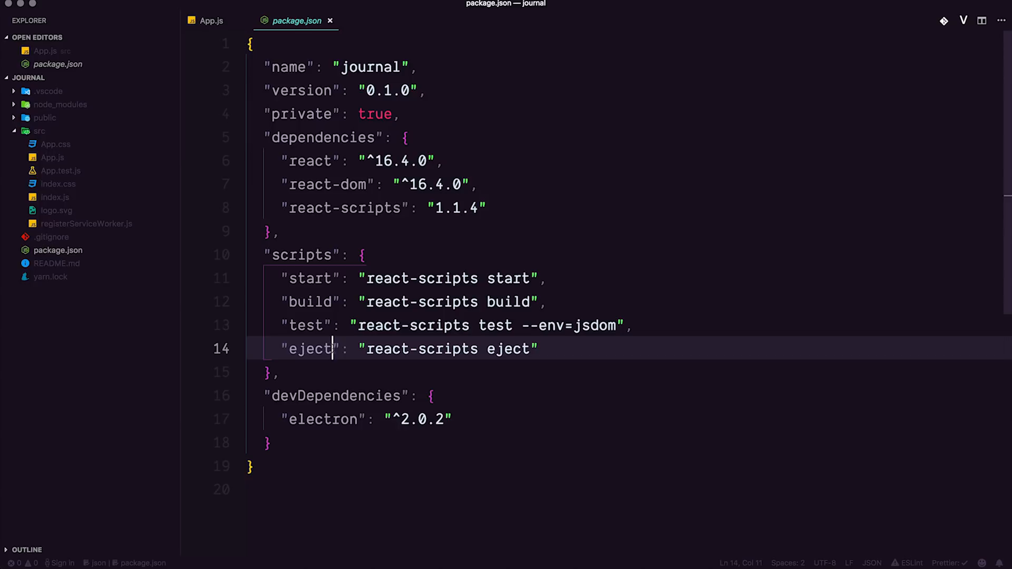
pyautogui.moveTo(424, 398)
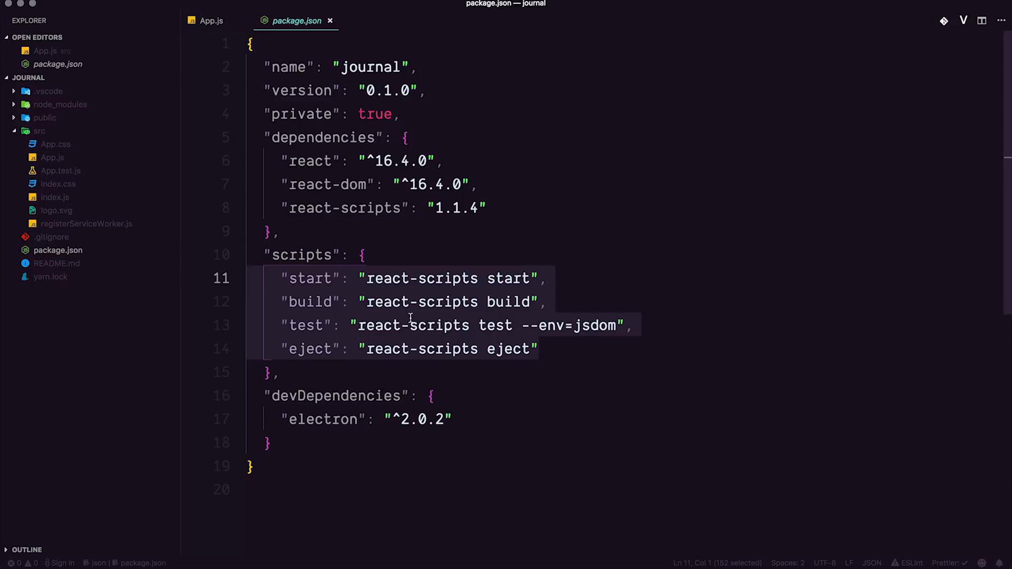
pyautogui.click(313, 302)
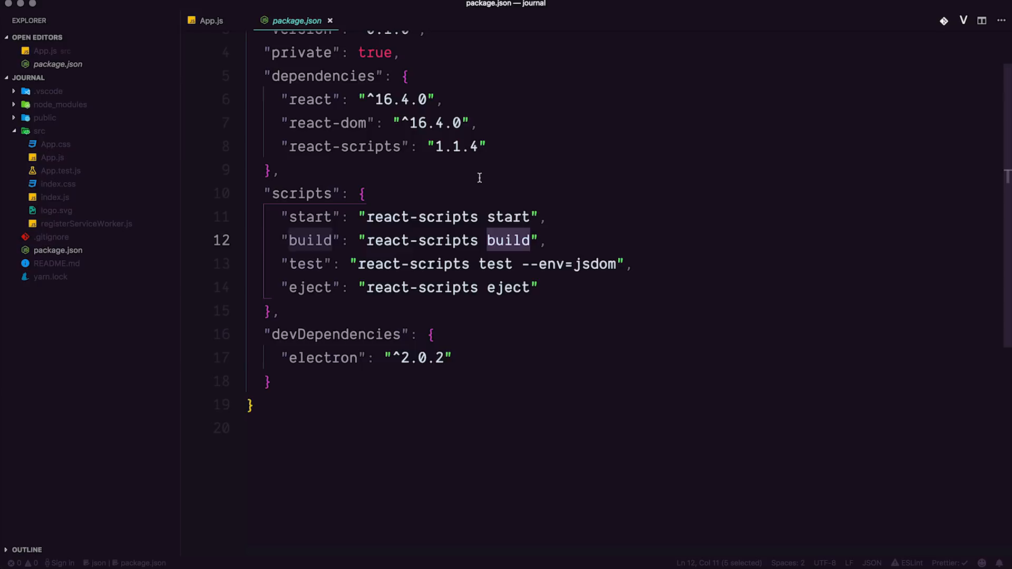
pyautogui.moveTo(565, 300)
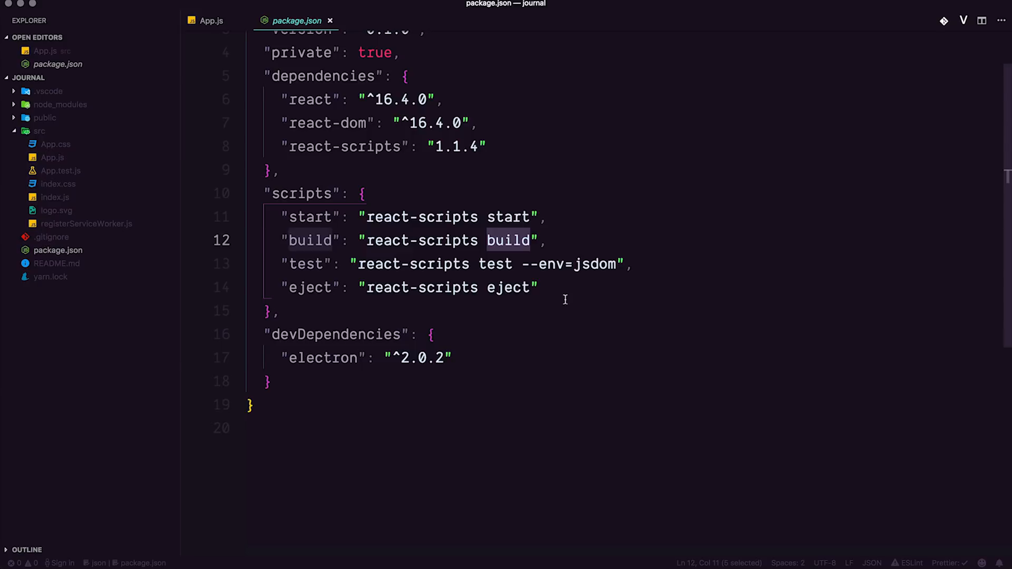
pyautogui.press('enter')
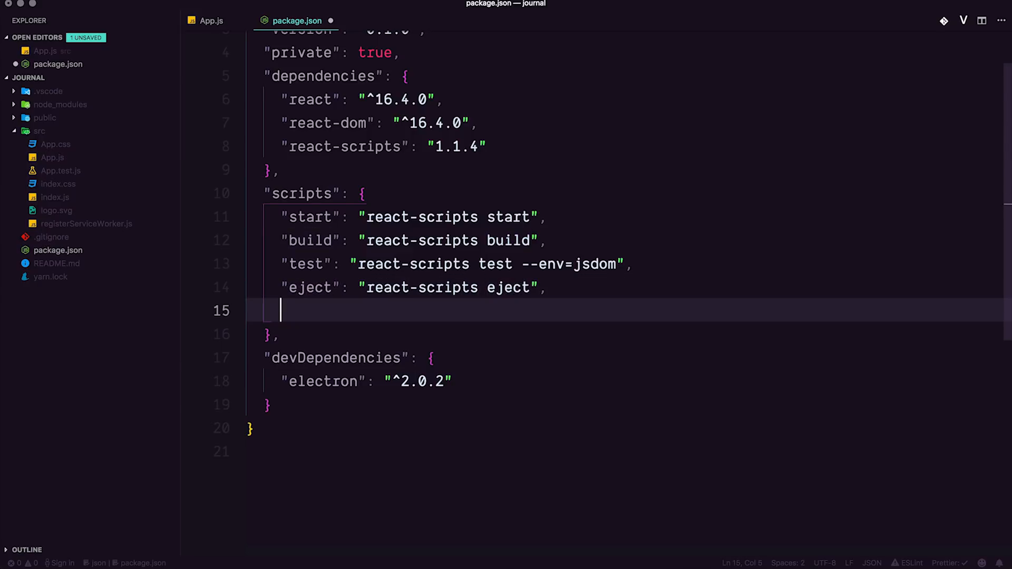
pyautogui.write('"electron":')
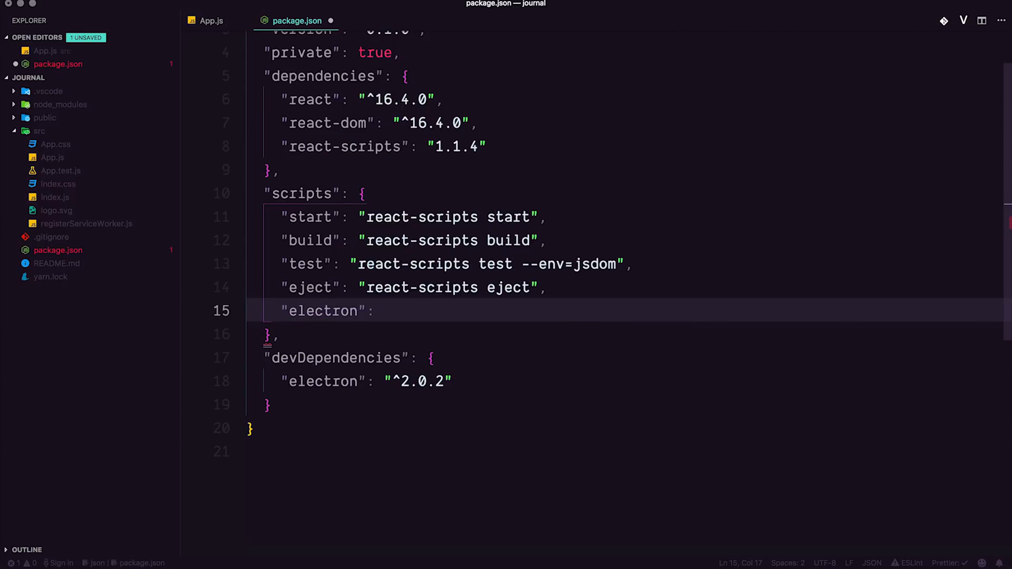
pyautogui.write('"el"')
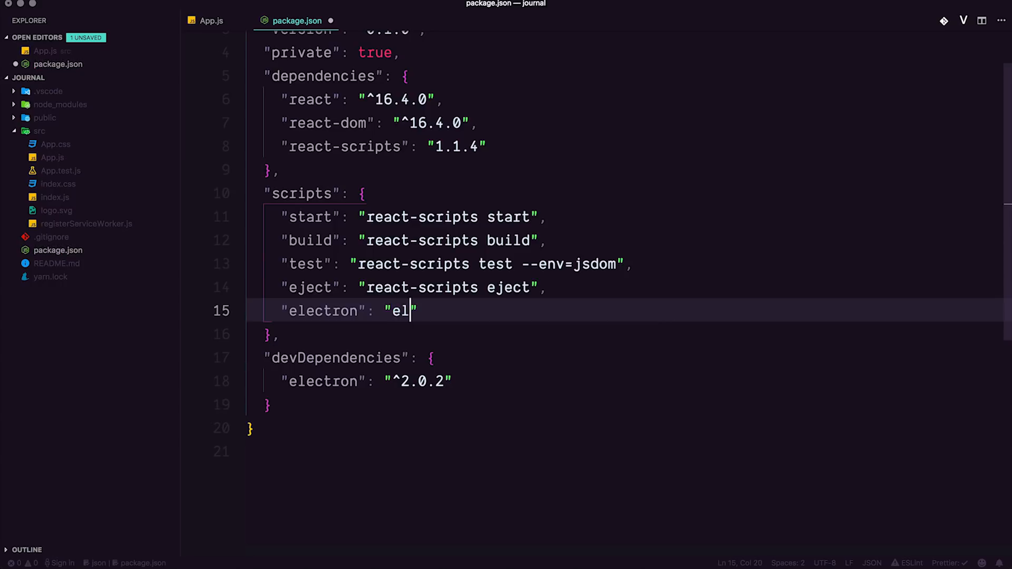
pyautogui.write('ectron .')
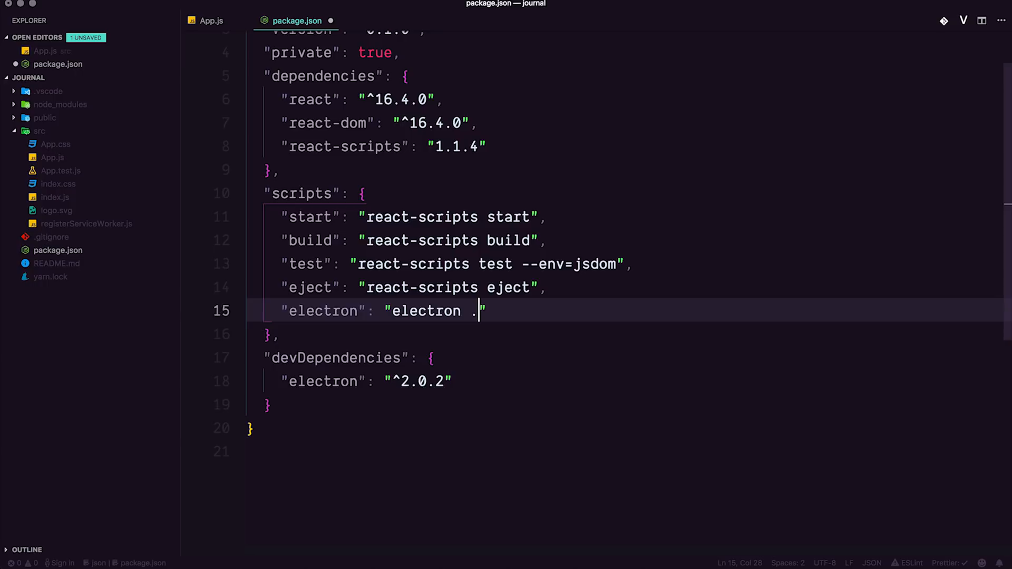
pyautogui.press('Backspace')
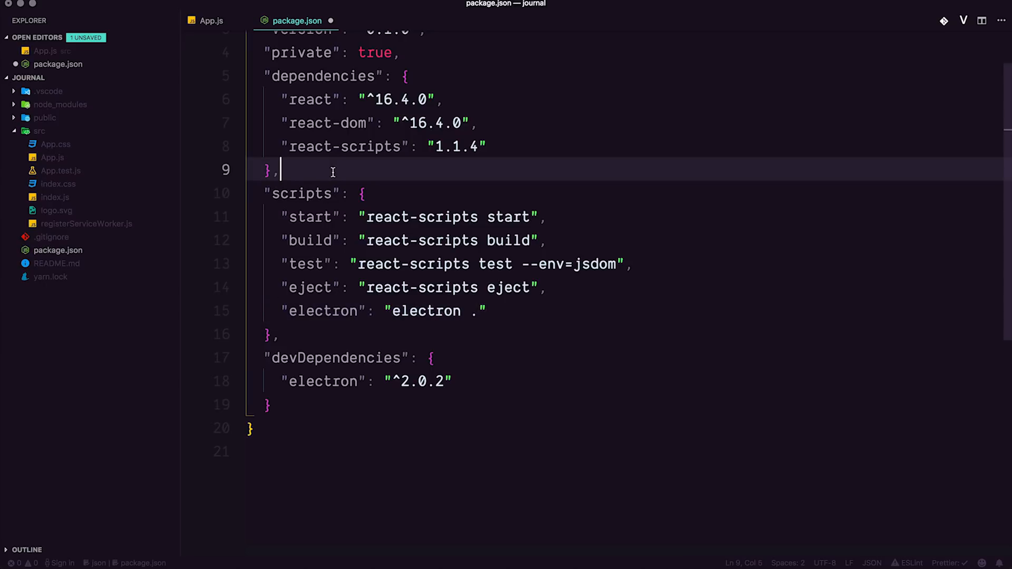
# Add "main": "src/main.js", above scripts in package.json.
pyautogui.scroll(3)
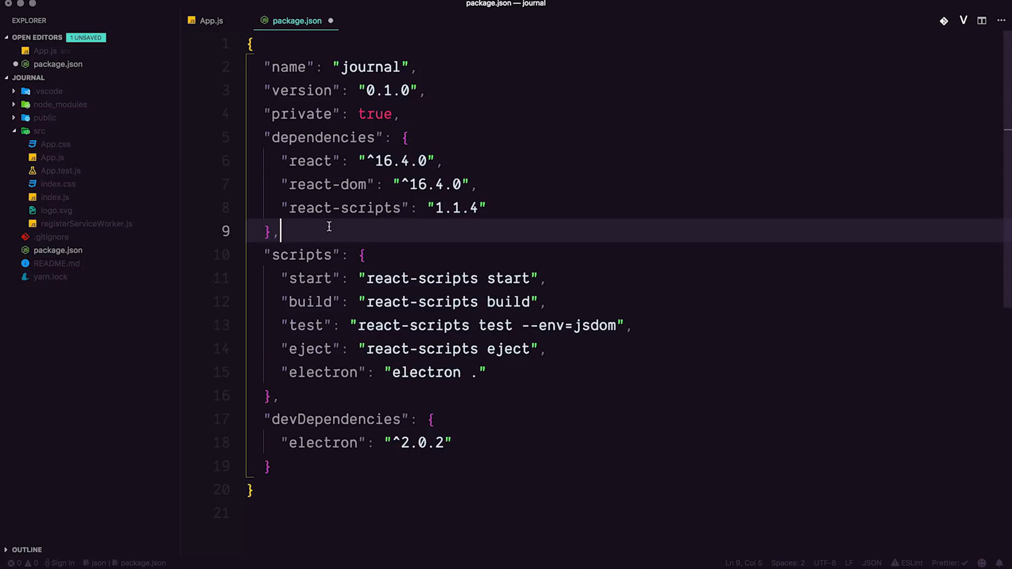
pyautogui.write('"')
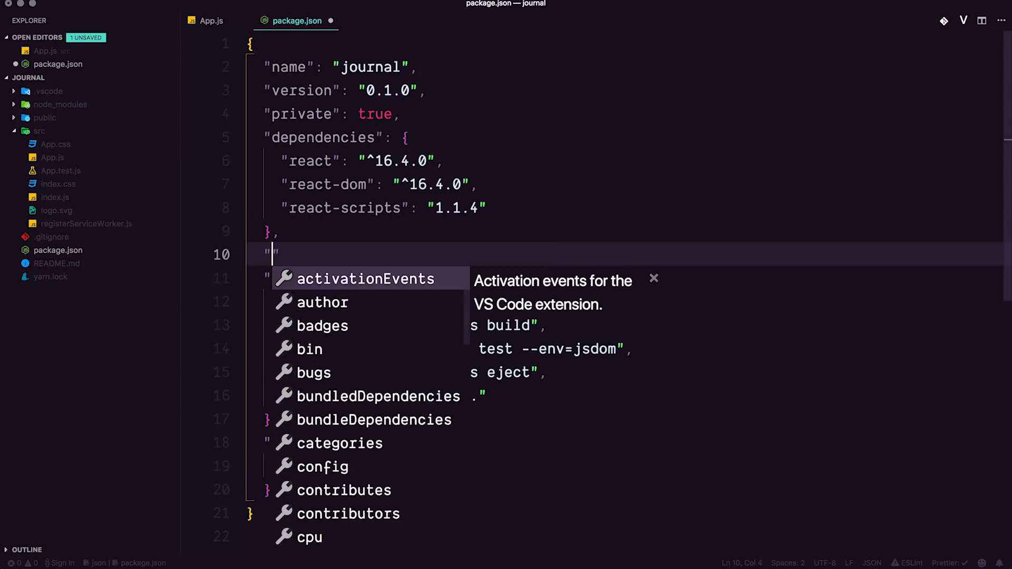
pyautogui.write('main":')
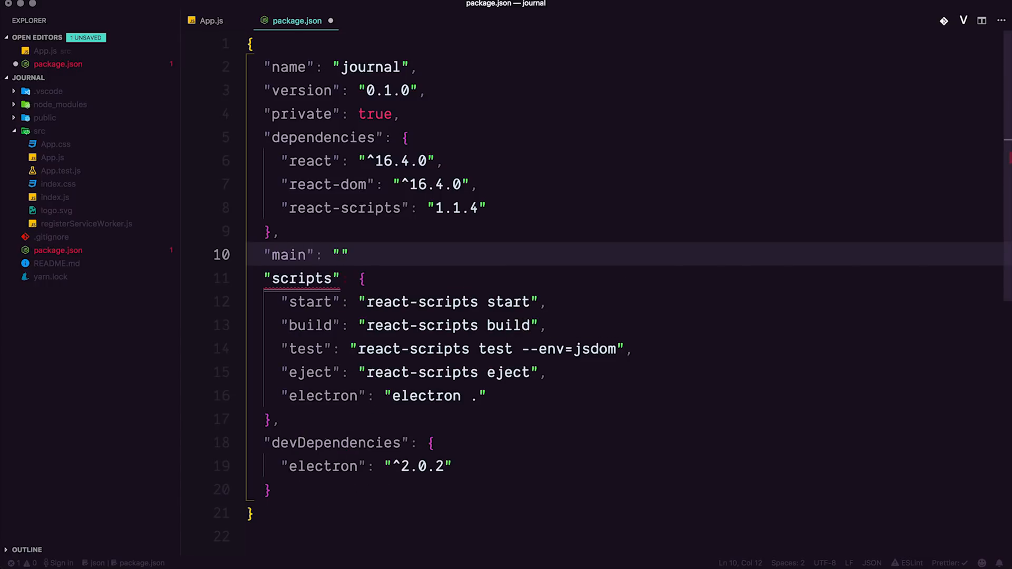
pyautogui.write('src/')
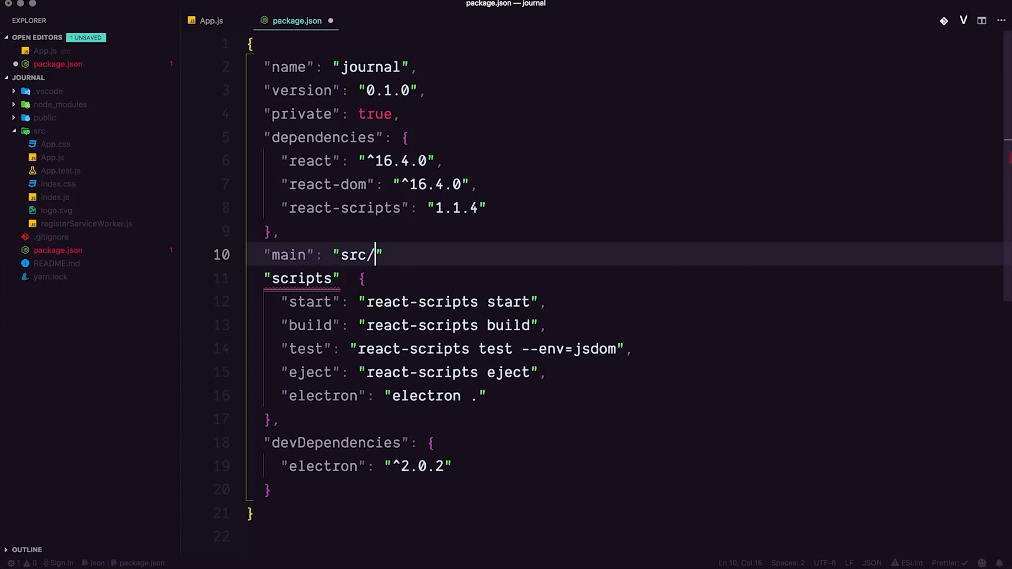
pyautogui.write('main.js')
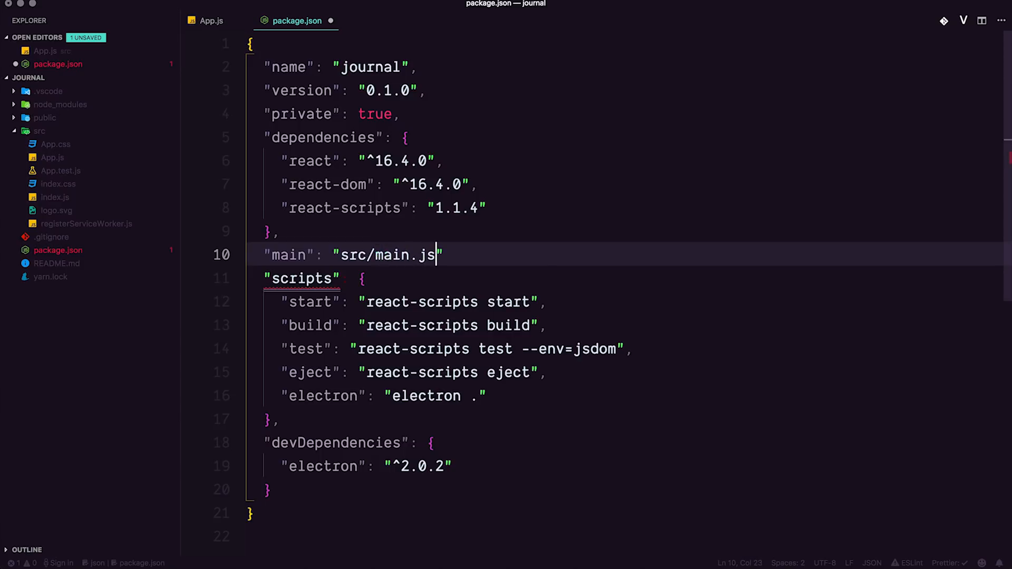
pyautogui.write(',')
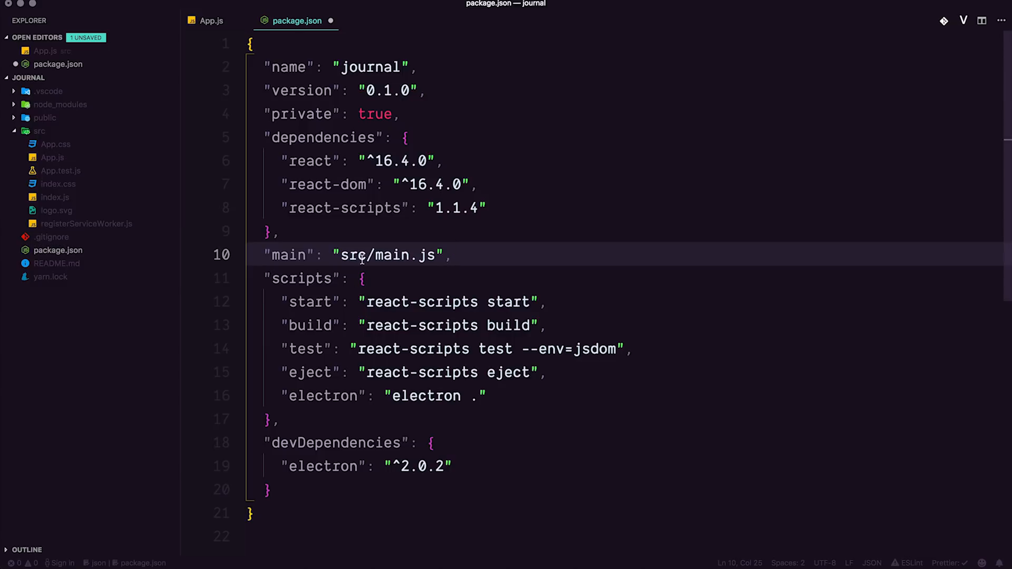
pyautogui.doubleClick(353, 254)
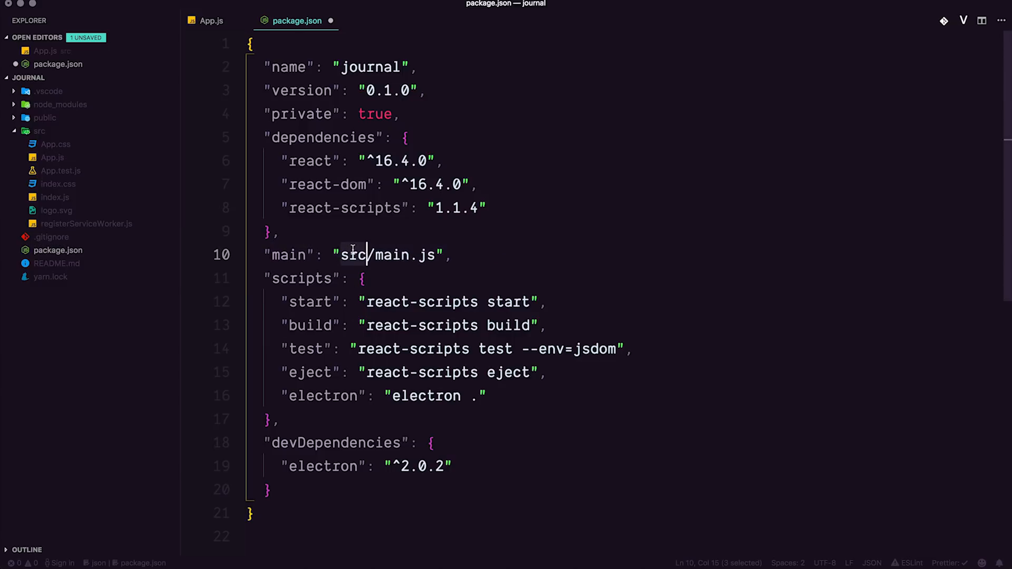
pyautogui.moveTo(312, 414)
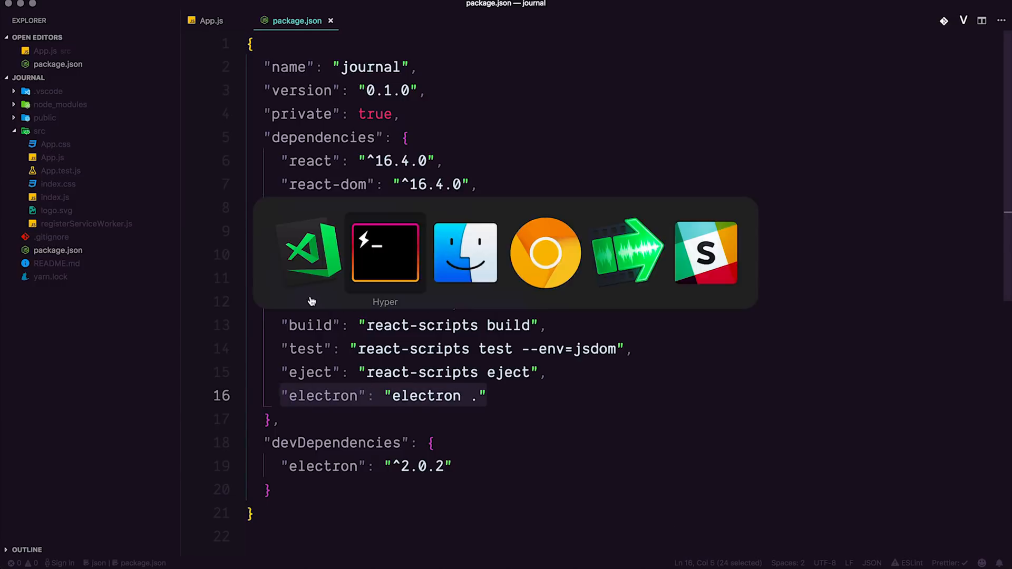
pyautogui.click(545, 252)
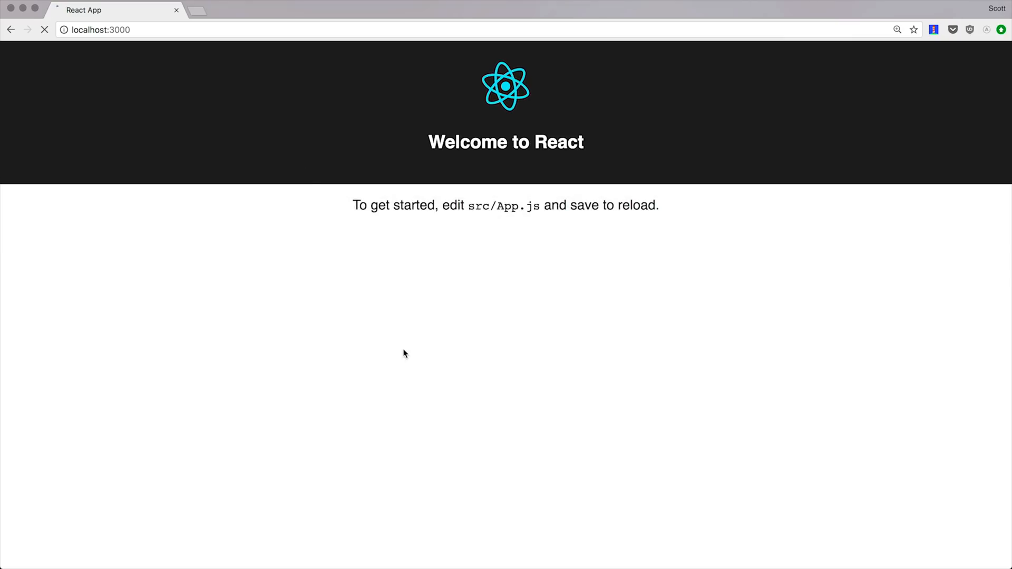
pyautogui.moveTo(588, 295)
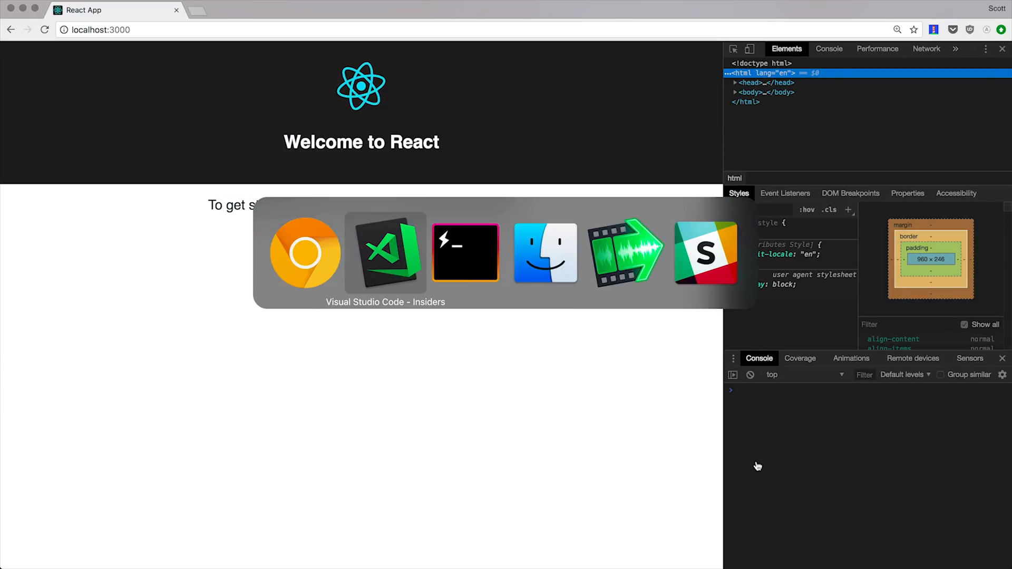
pyautogui.click(386, 252)
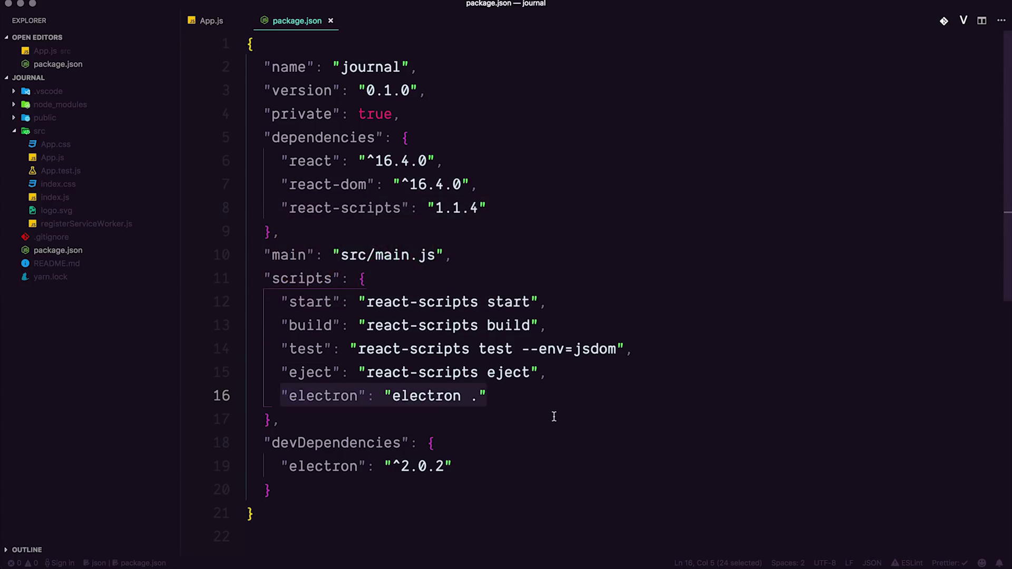
pyautogui.moveTo(45, 140)
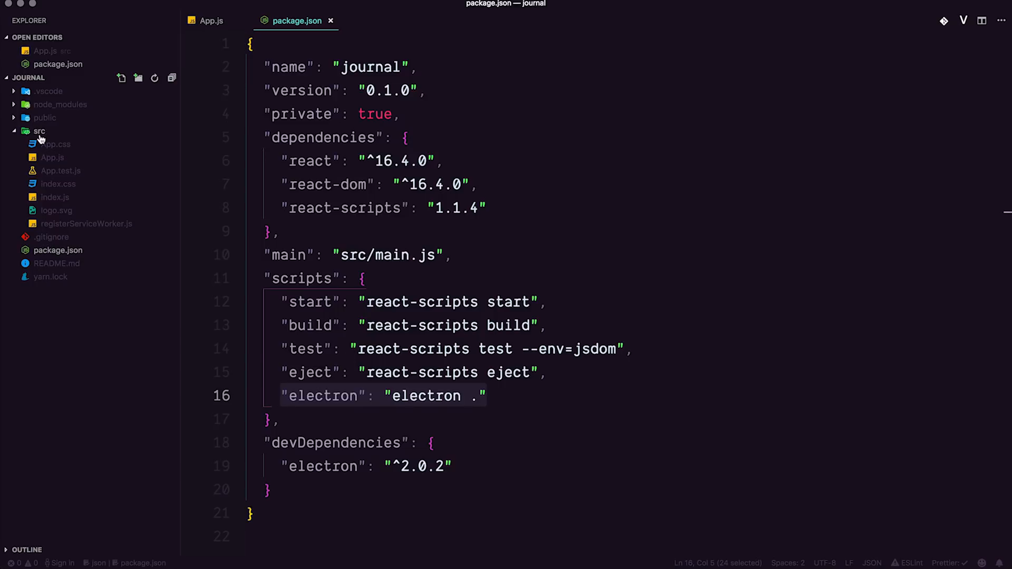
pyautogui.moveTo(39, 132)
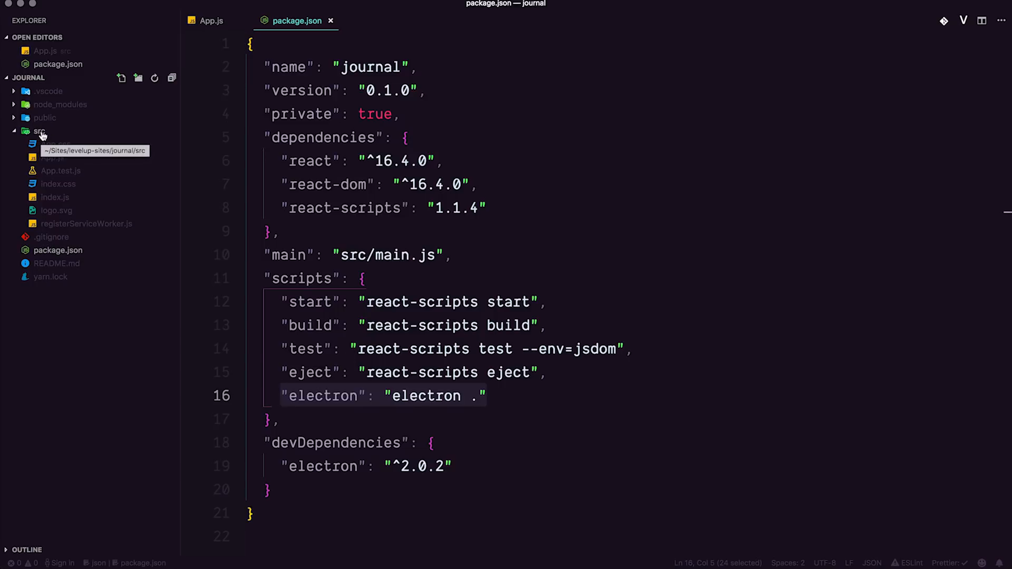
# Start a new, unnamed file inside the src folder.
pyautogui.click(121, 77)
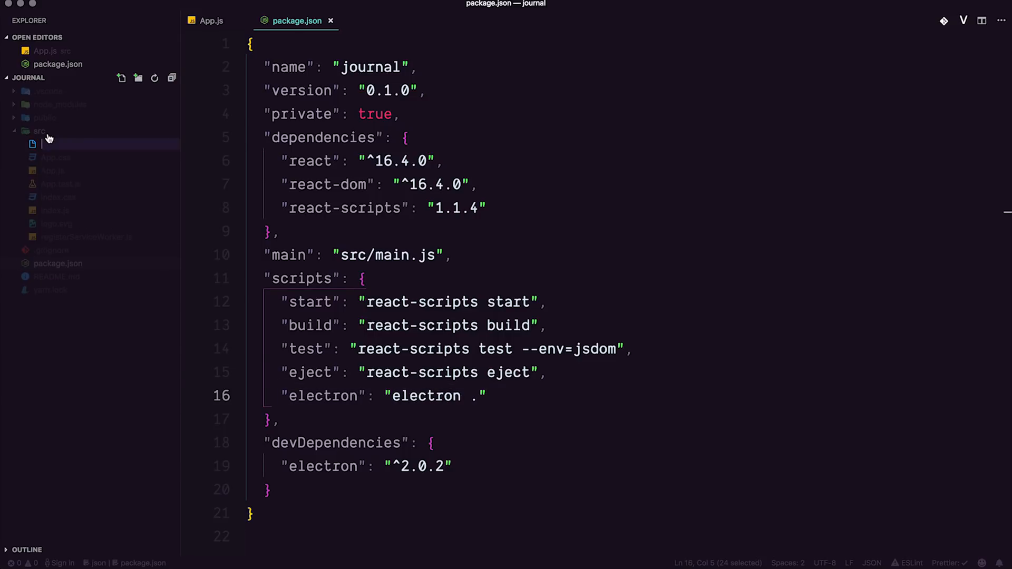
pyautogui.click(53, 223)
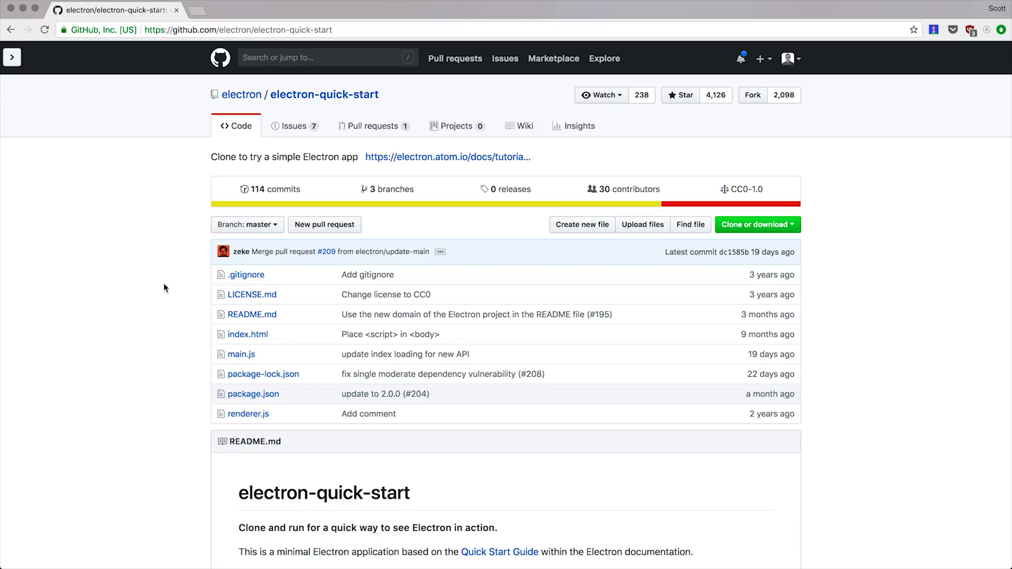
# Read electron-quick-start's main.js on GitHub, noting how the window loads index.html.
pyautogui.click(240, 354)
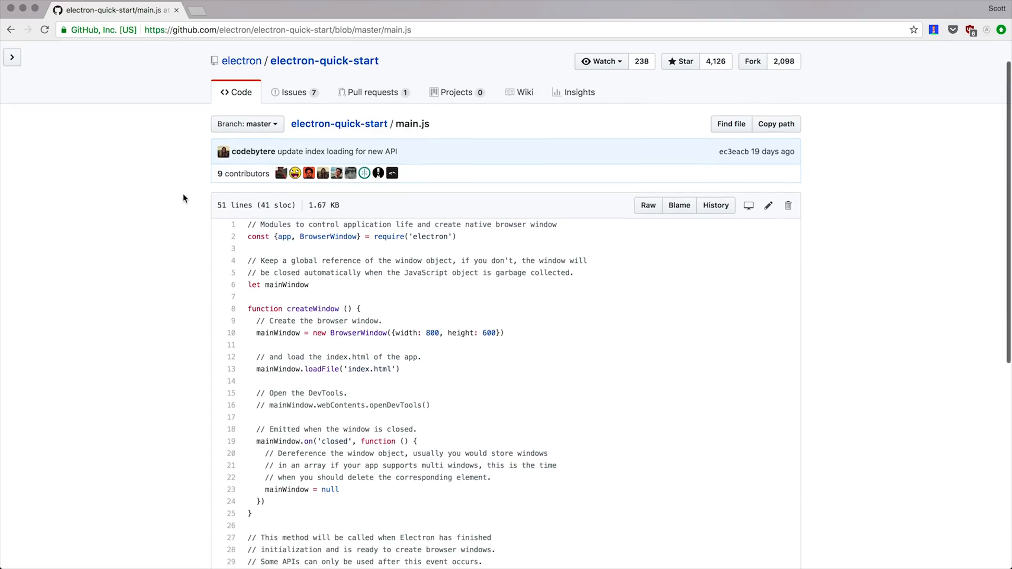
pyautogui.moveTo(372, 258)
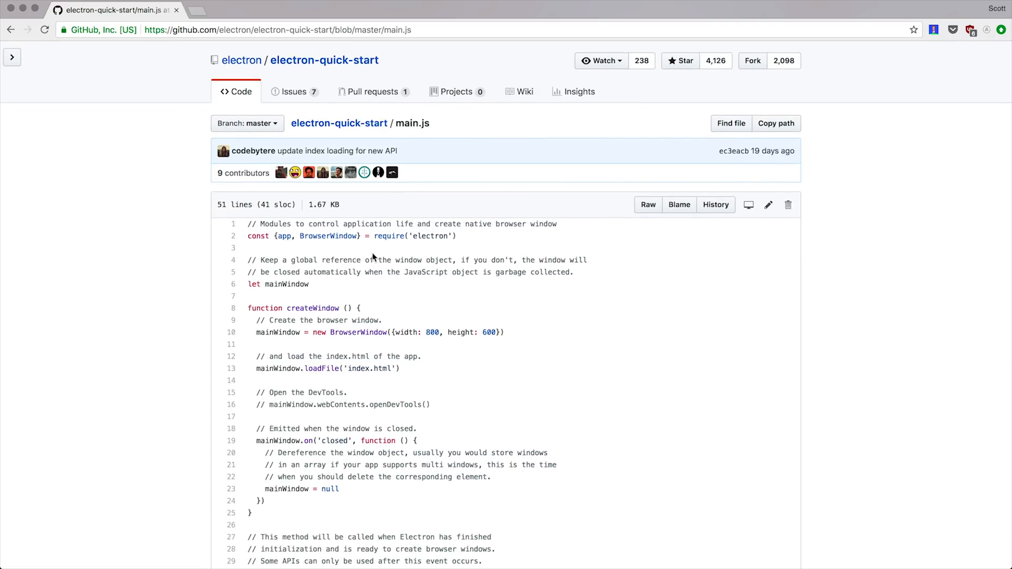
pyautogui.scroll(-3)
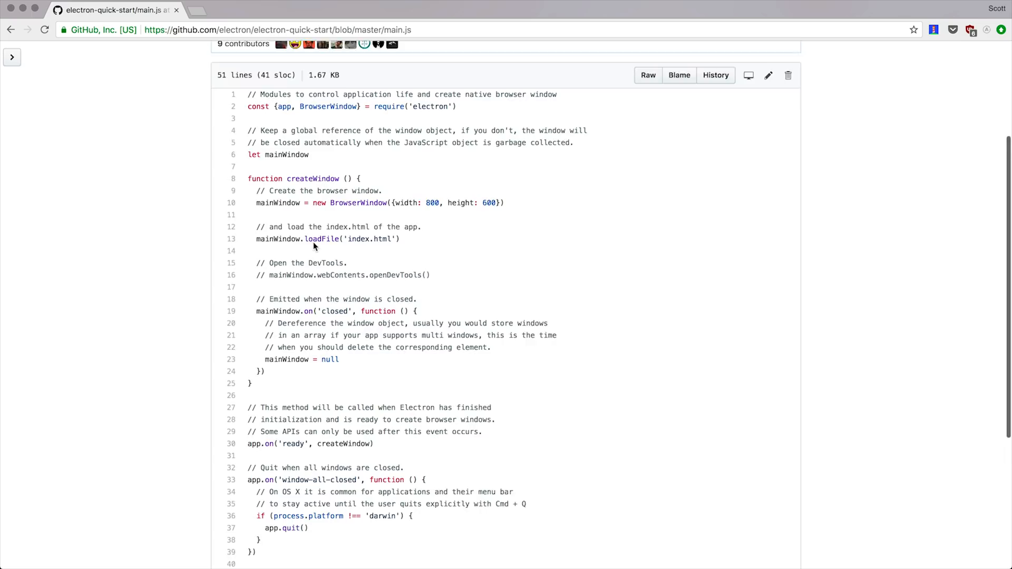
pyautogui.scroll(3)
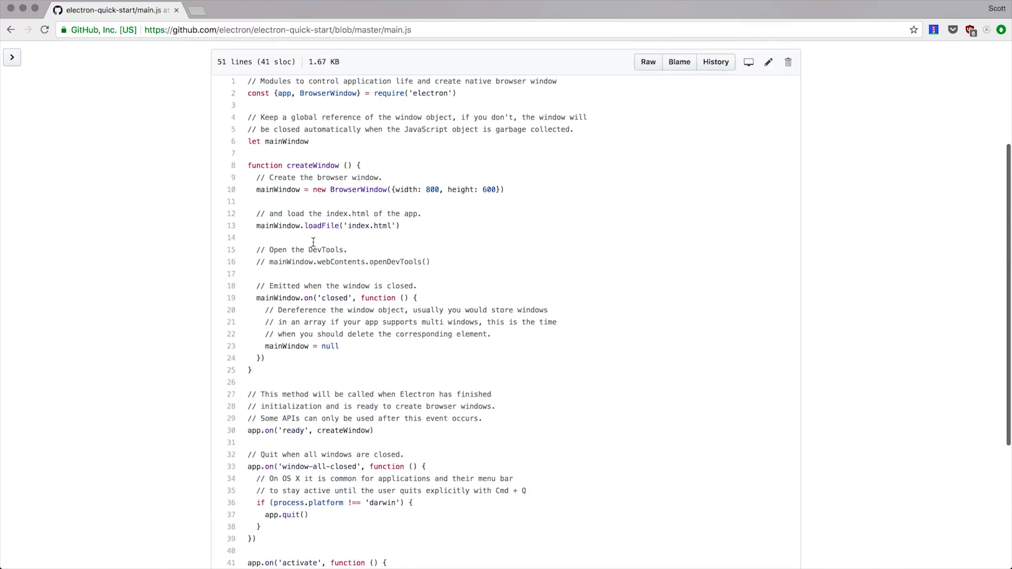
pyautogui.click(648, 62)
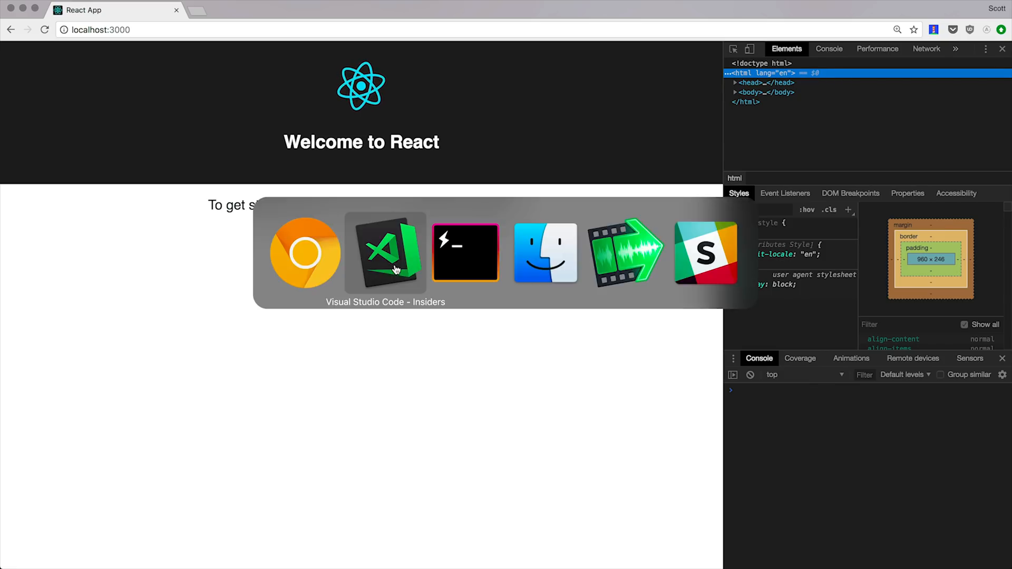
pyautogui.click(386, 252)
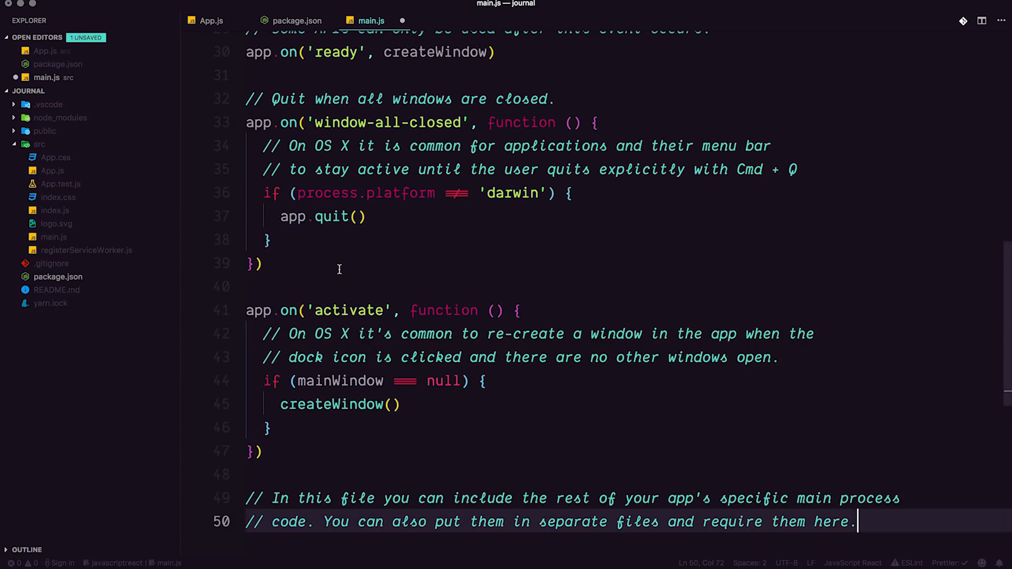
pyautogui.scroll(3)
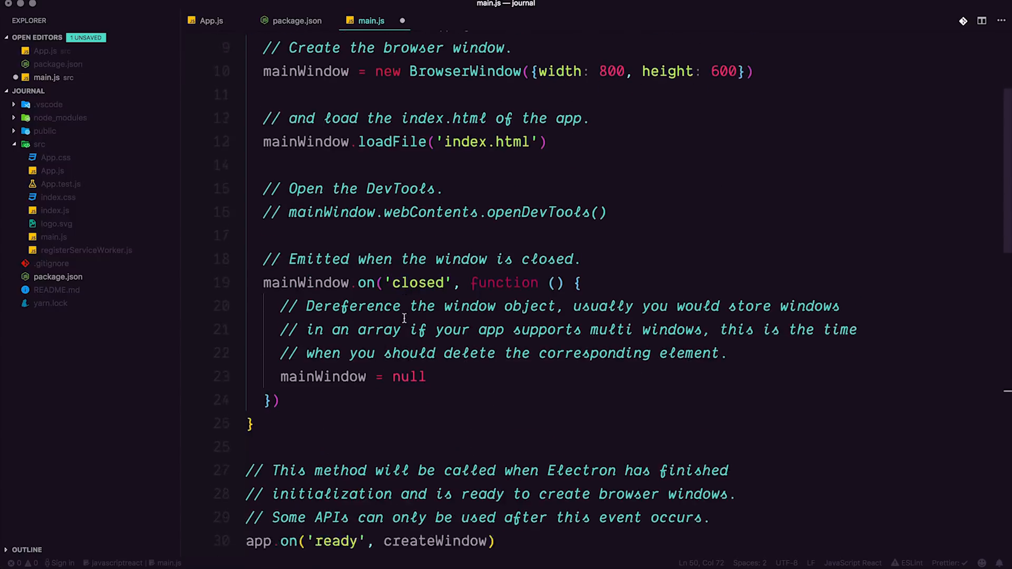
pyautogui.scroll(3)
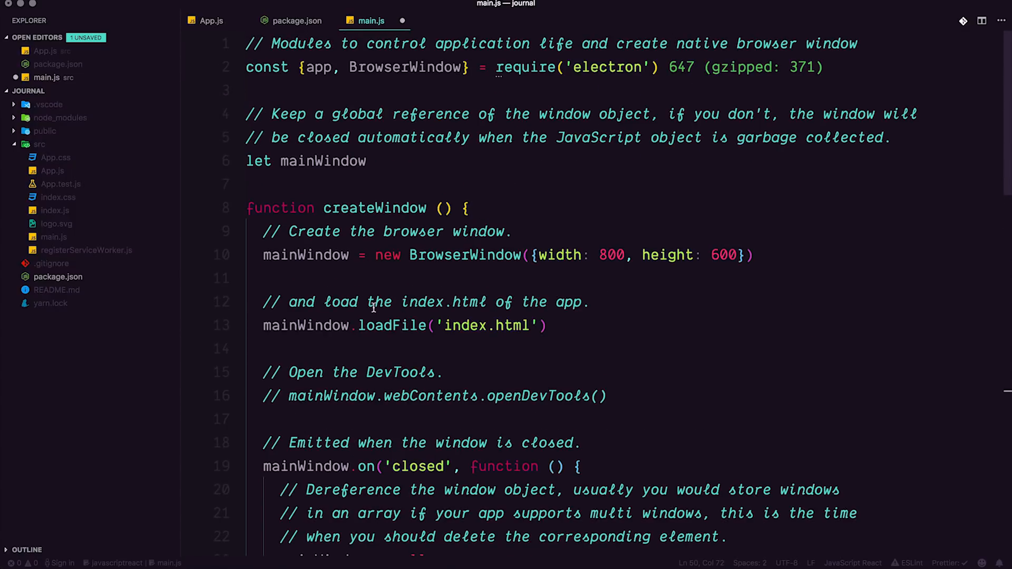
pyautogui.moveTo(338, 208)
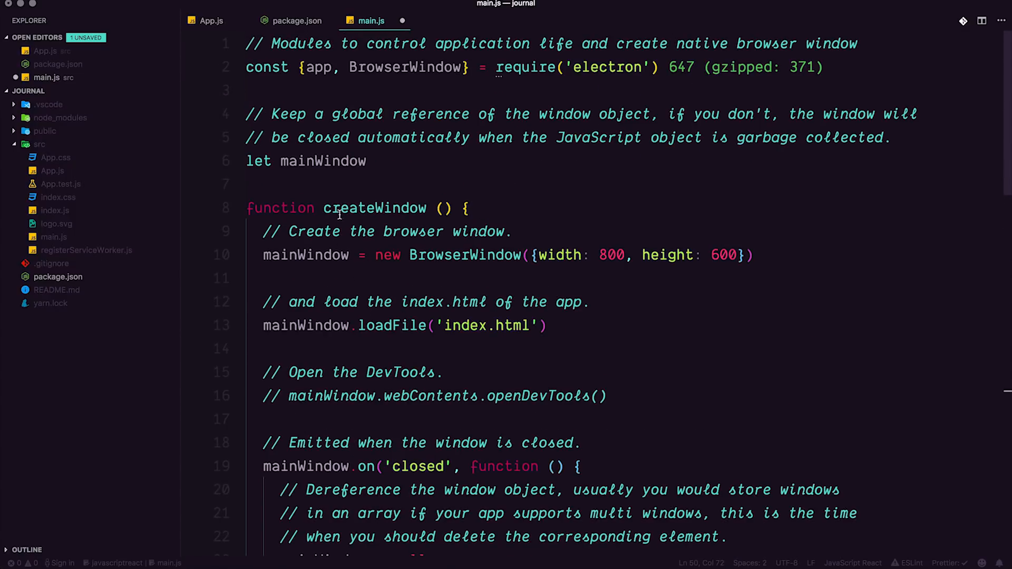
pyautogui.doubleClick(318, 68)
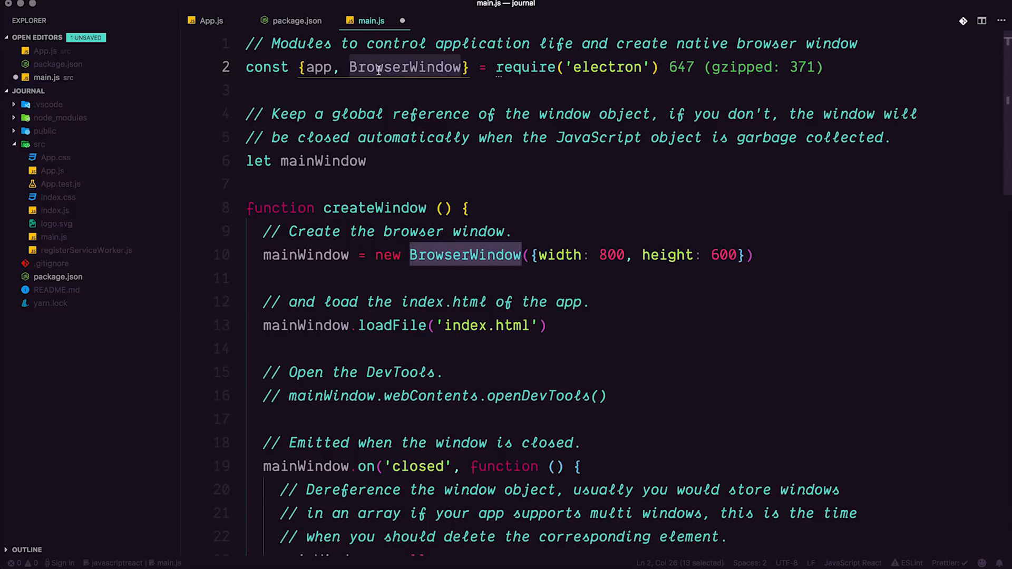
pyautogui.doubleClick(318, 68)
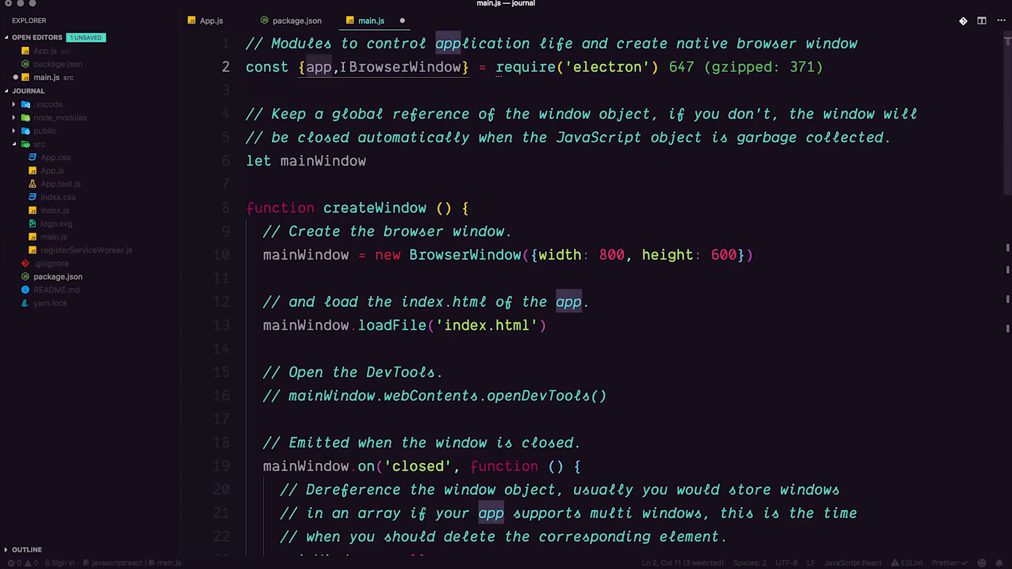
pyautogui.doubleClick(405, 68)
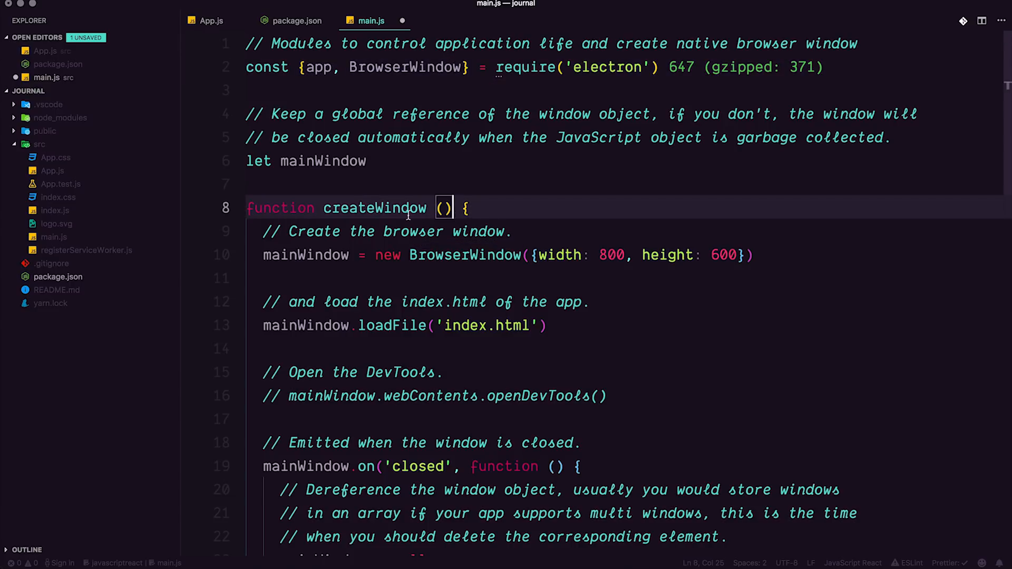
pyautogui.doubleClick(306, 189)
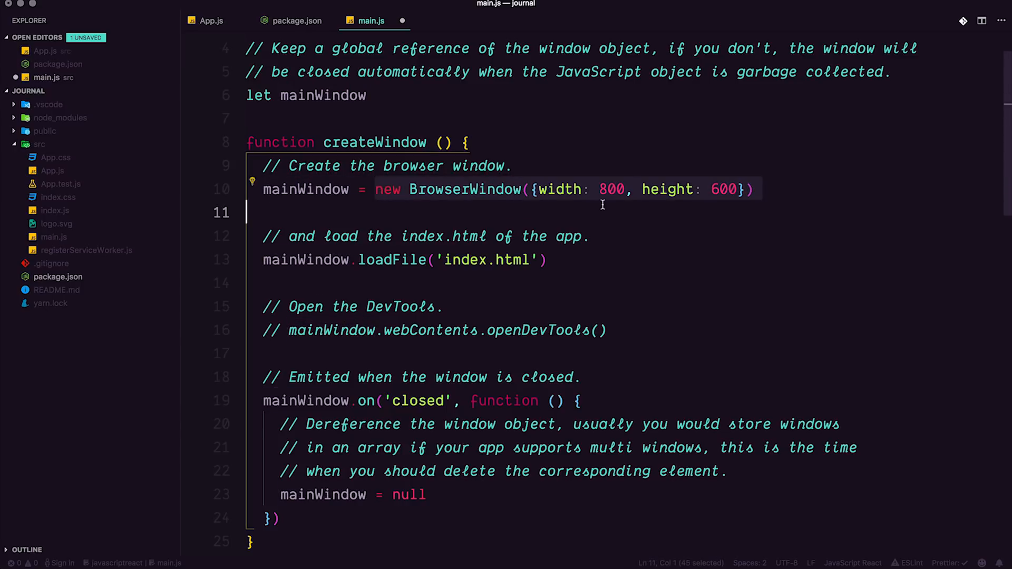
pyautogui.doubleClick(666, 188)
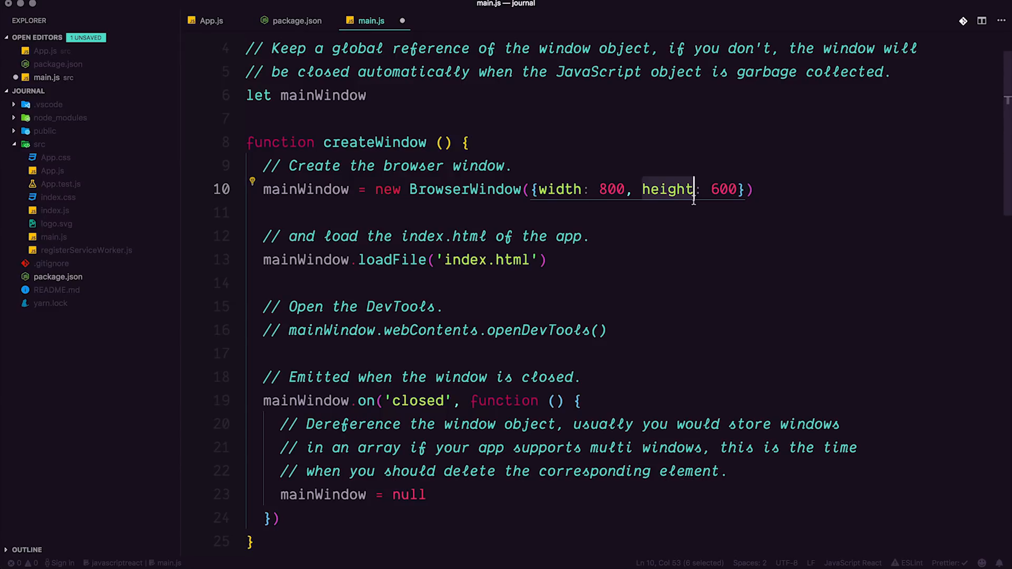
pyautogui.scroll(-3)
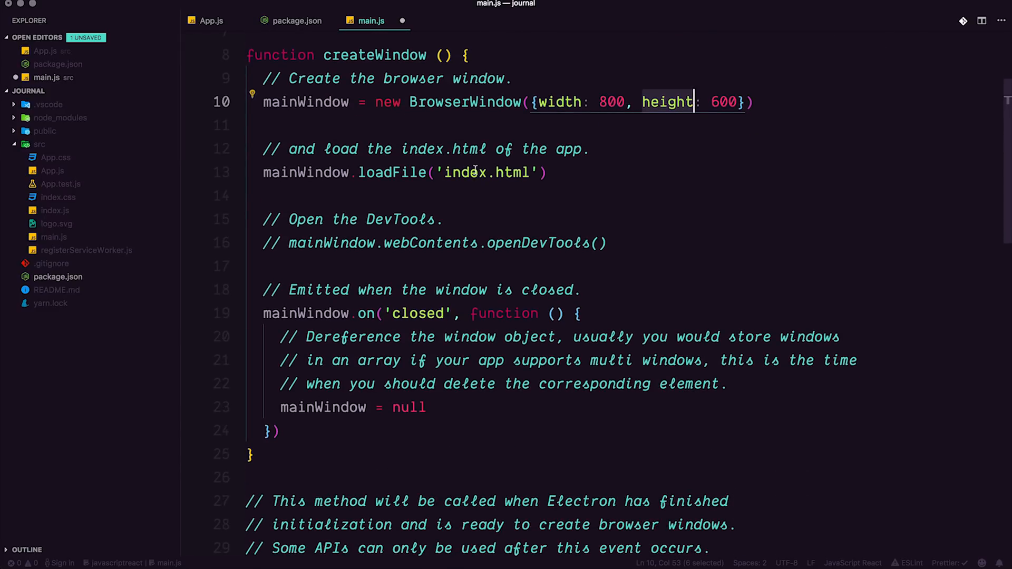
pyautogui.click(358, 172)
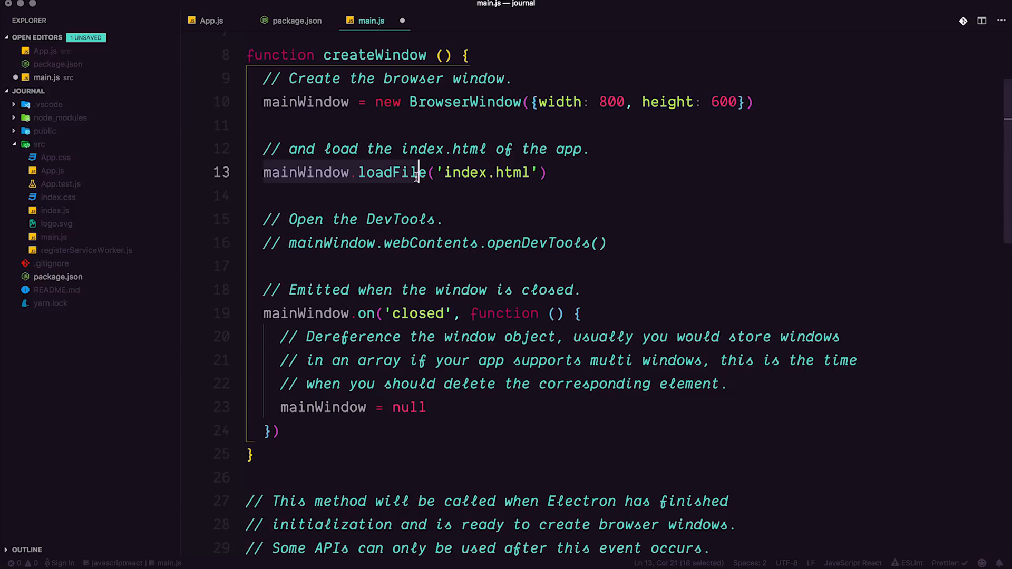
pyautogui.moveTo(458, 159)
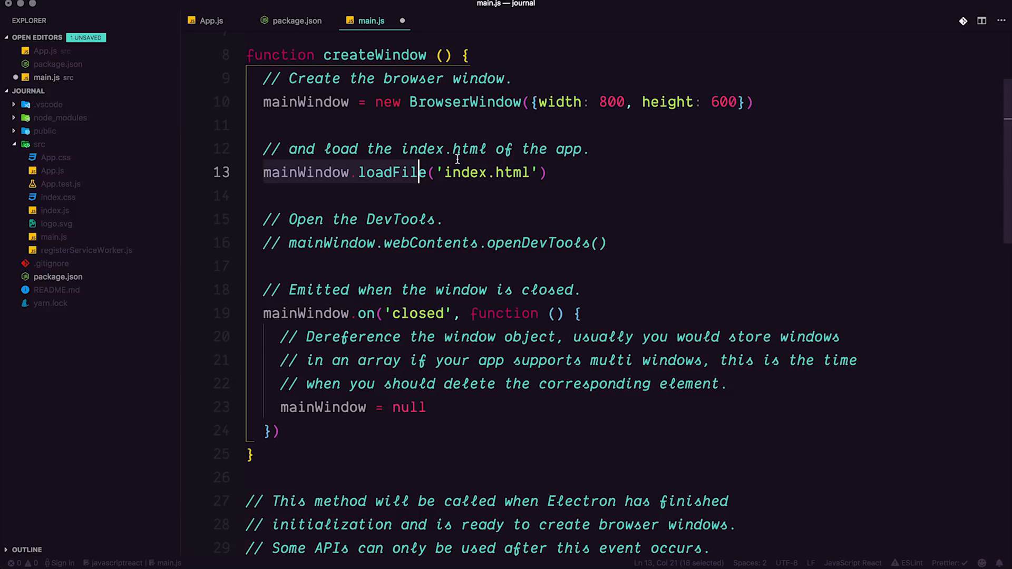
pyautogui.moveTo(420, 194)
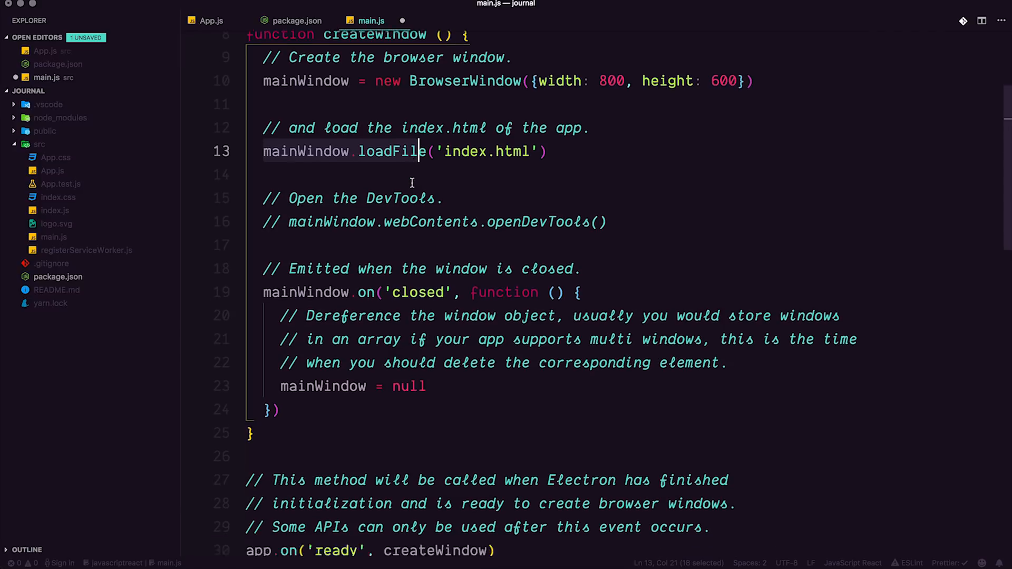
pyautogui.scroll(3)
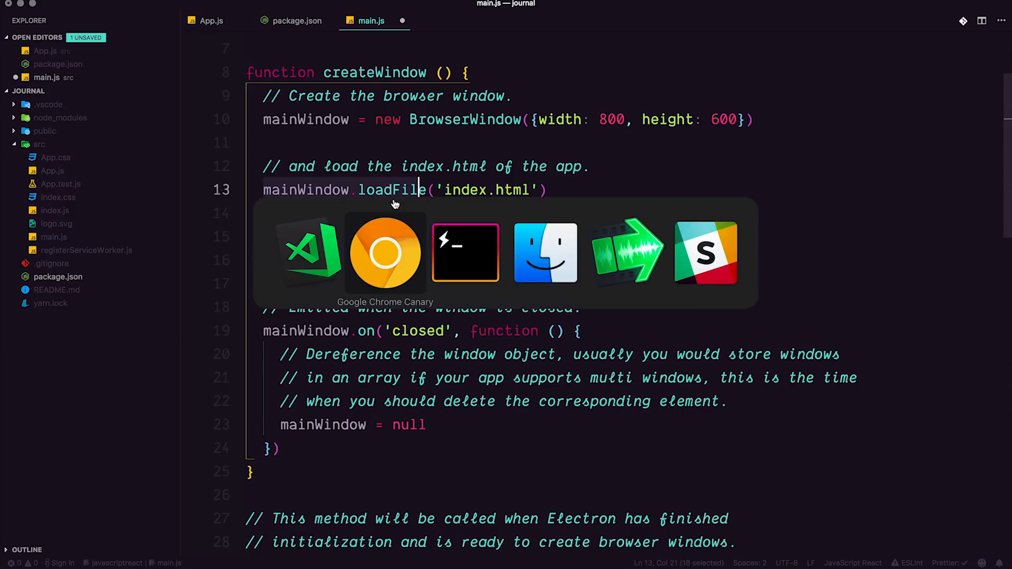
# Confirm localhost:3000 in Chrome and rename loadFile to loadURL in main.js.
pyautogui.click(384, 252)
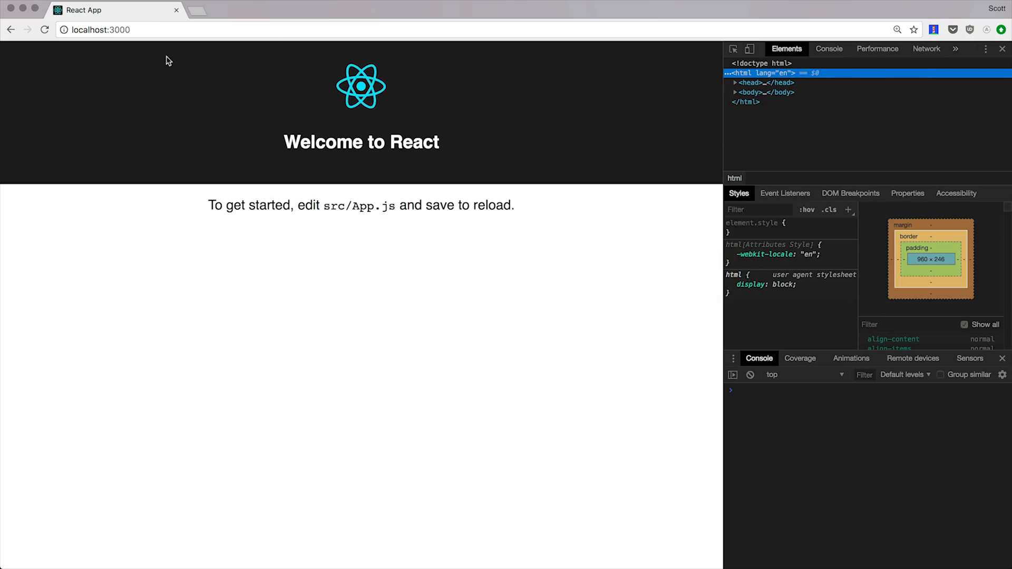
pyautogui.click(100, 29)
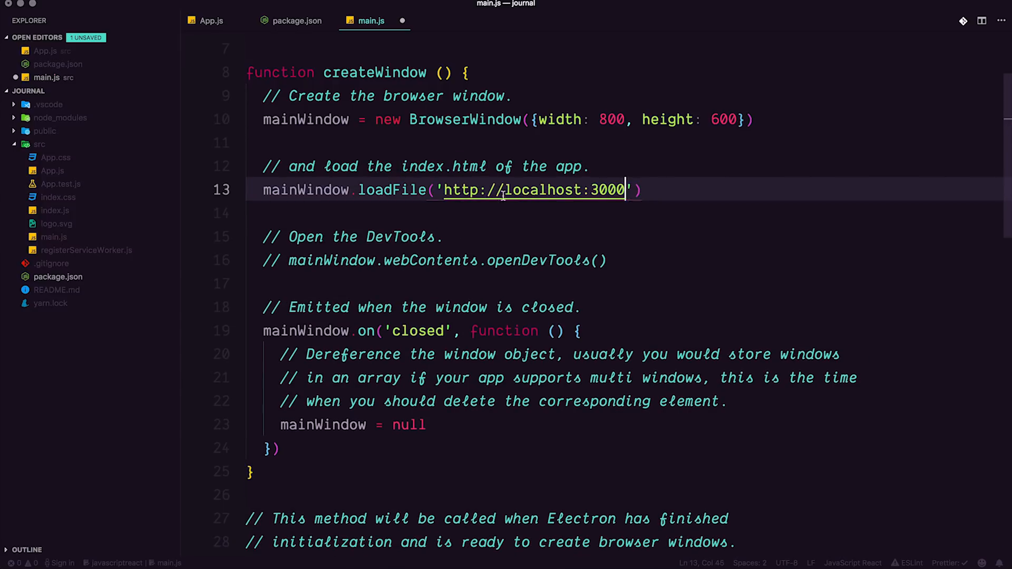
pyautogui.click(399, 189)
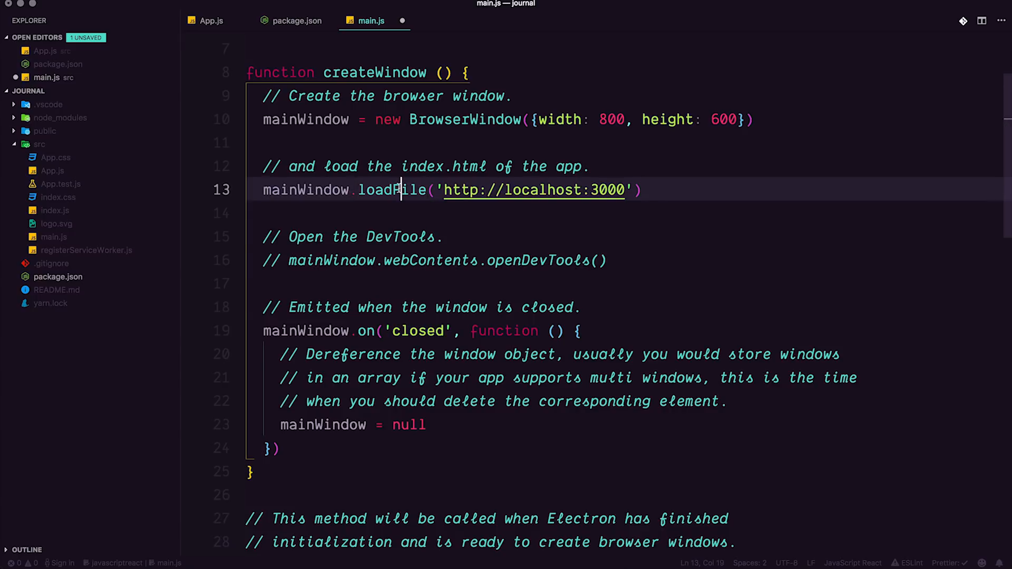
pyautogui.doubleClick(393, 190)
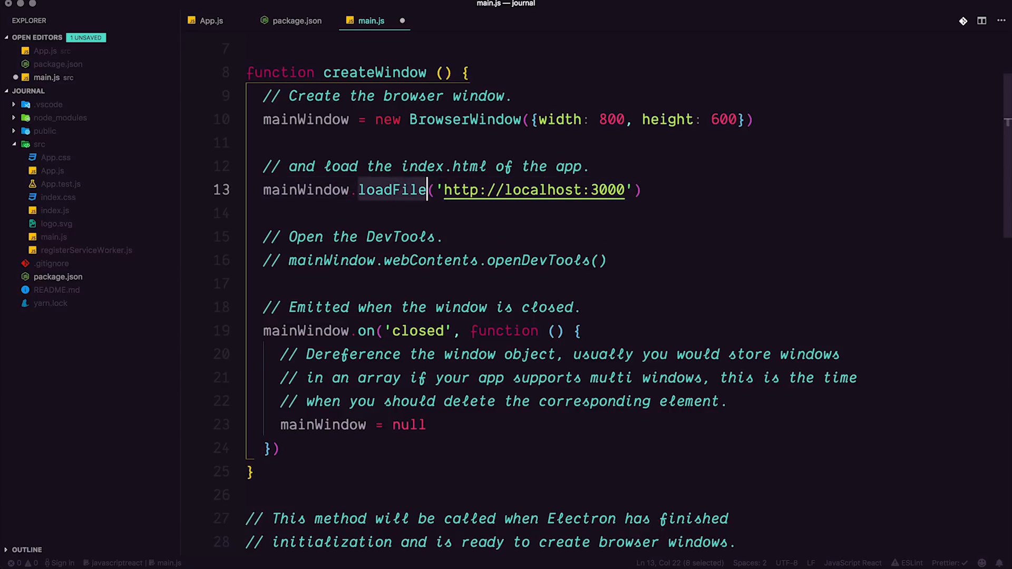
pyautogui.write('loadURL')
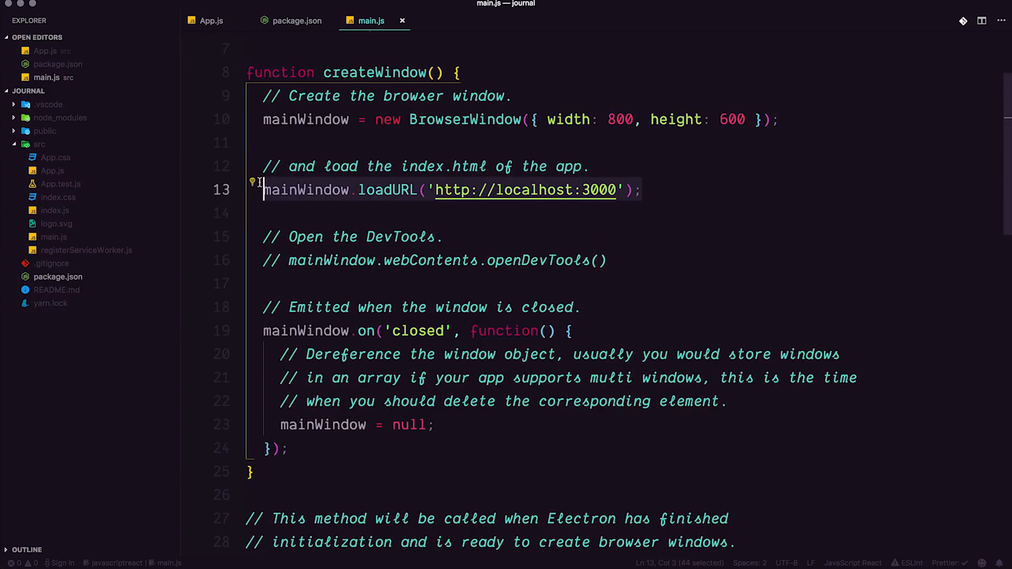
pyautogui.click(442, 189)
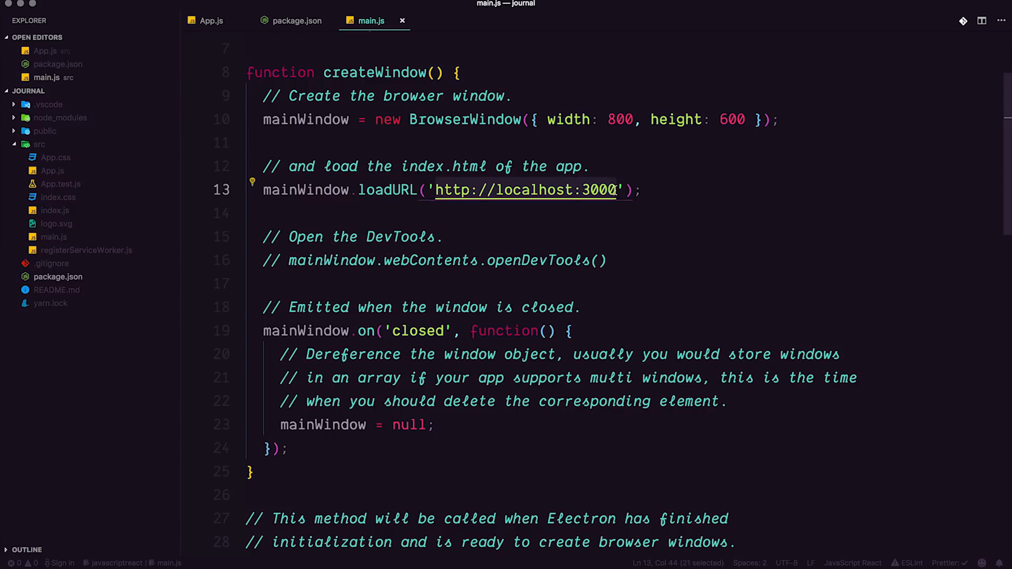
pyautogui.moveTo(474, 224)
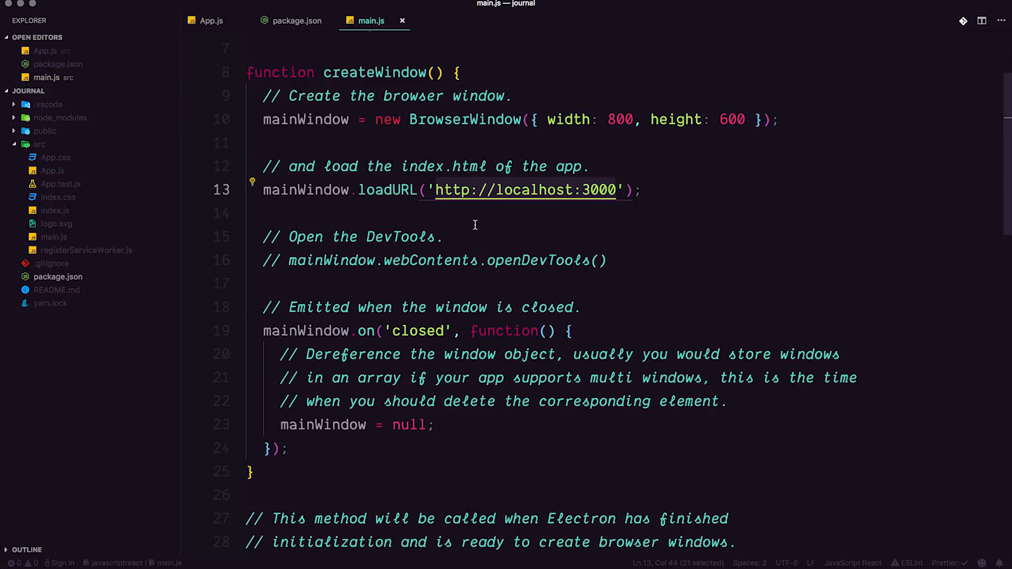
pyautogui.moveTo(395, 233)
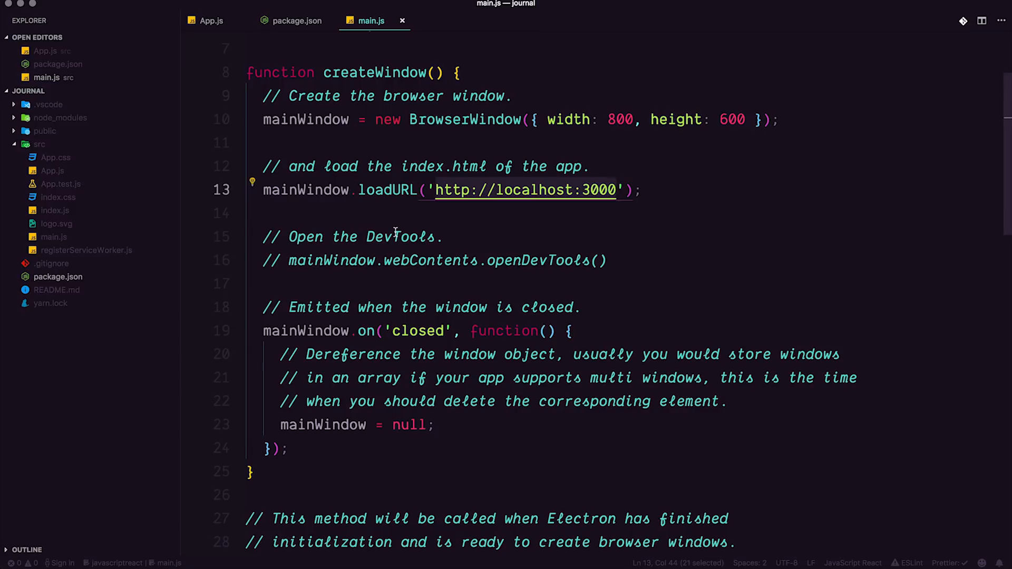
pyautogui.moveTo(299, 278)
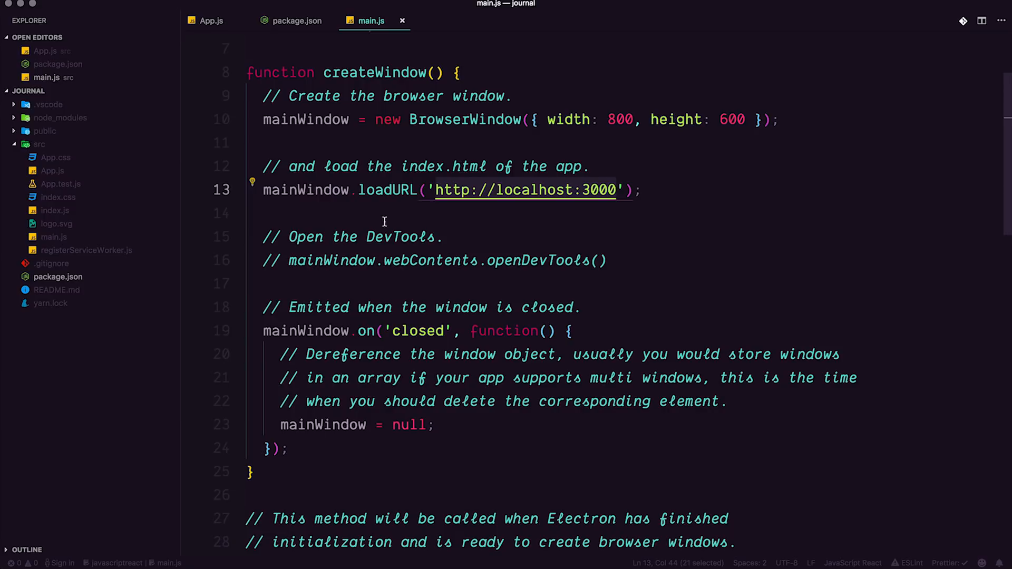
pyautogui.scroll(-3)
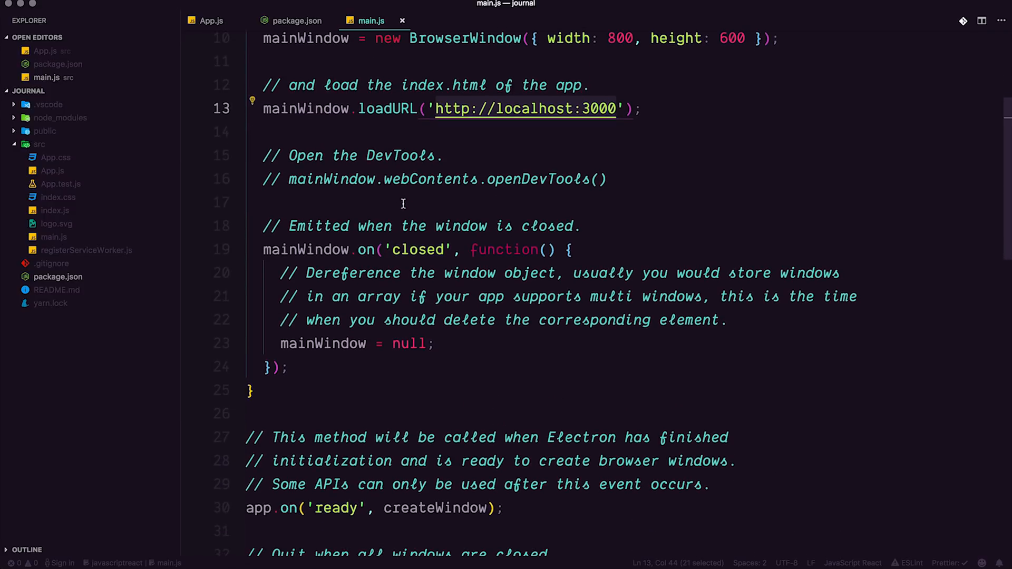
pyautogui.scroll(-3)
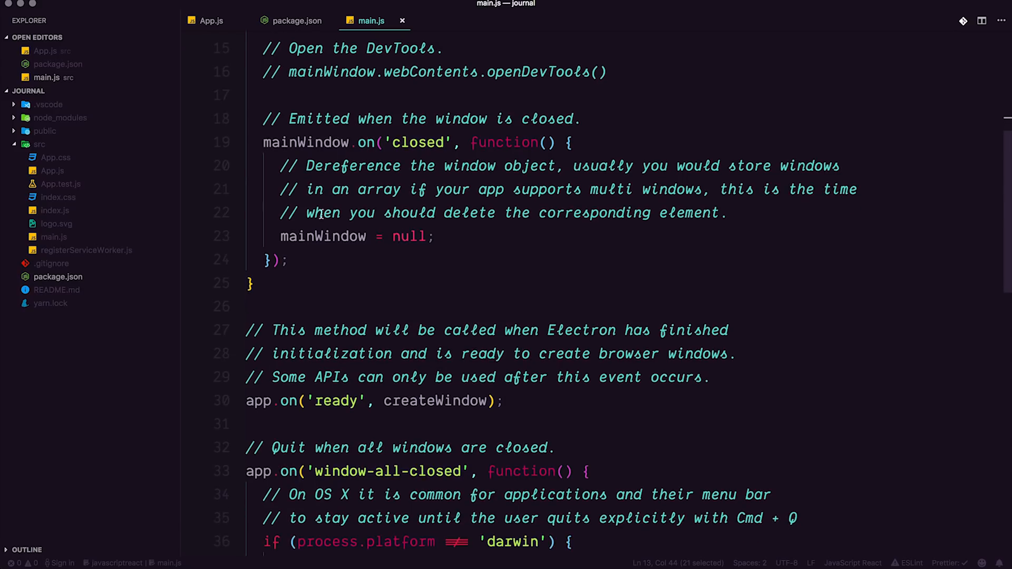
pyautogui.moveTo(354, 220)
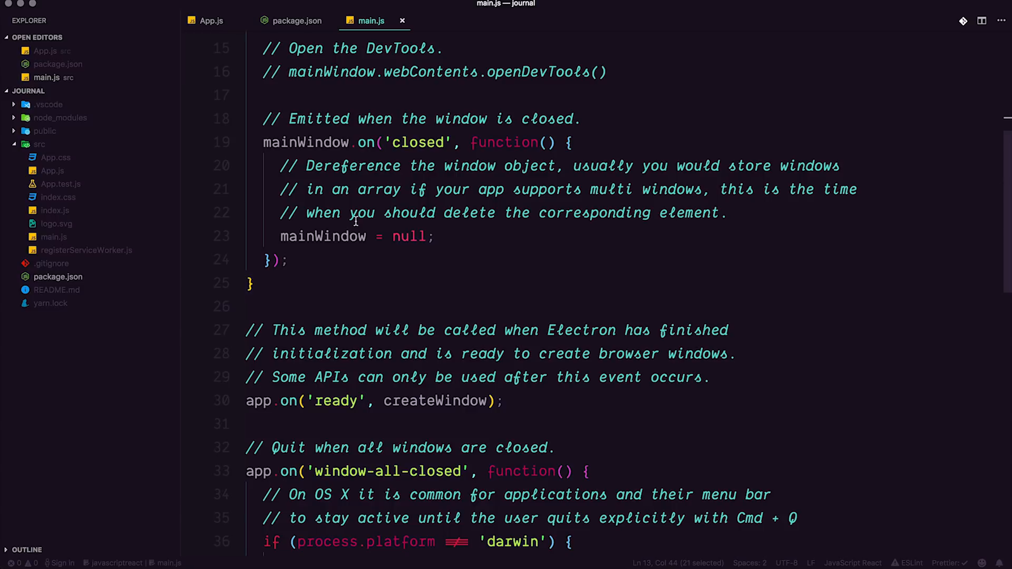
pyautogui.click(353, 213)
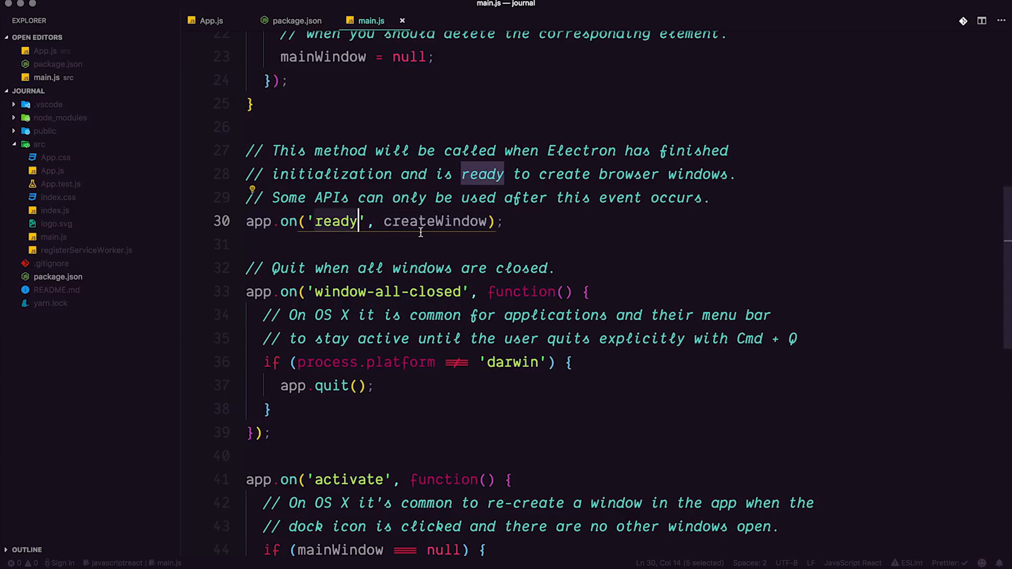
pyautogui.doubleClick(435, 221)
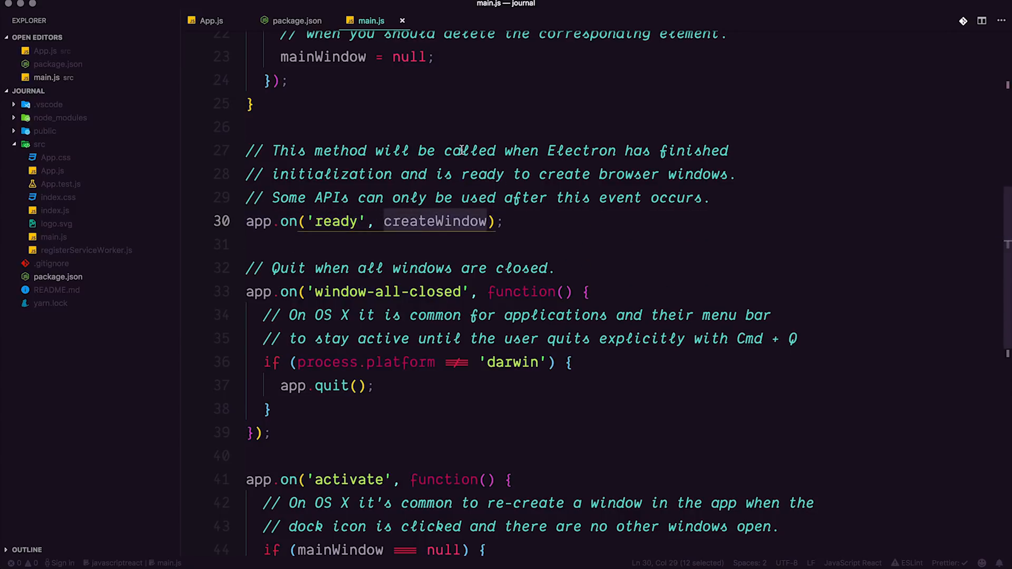
pyautogui.moveTo(474, 189)
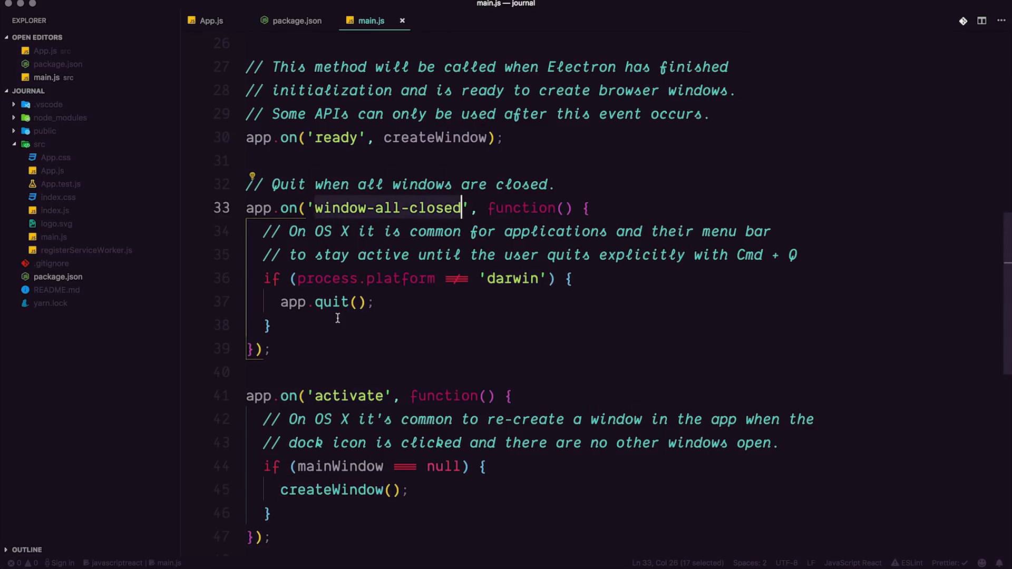
pyautogui.scroll(-3)
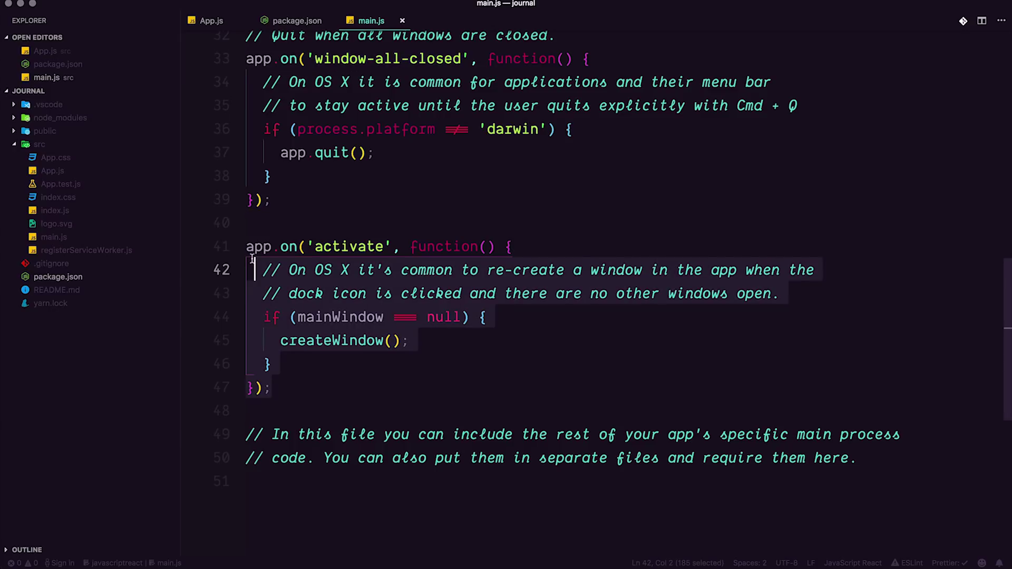
pyautogui.moveTo(605, 353)
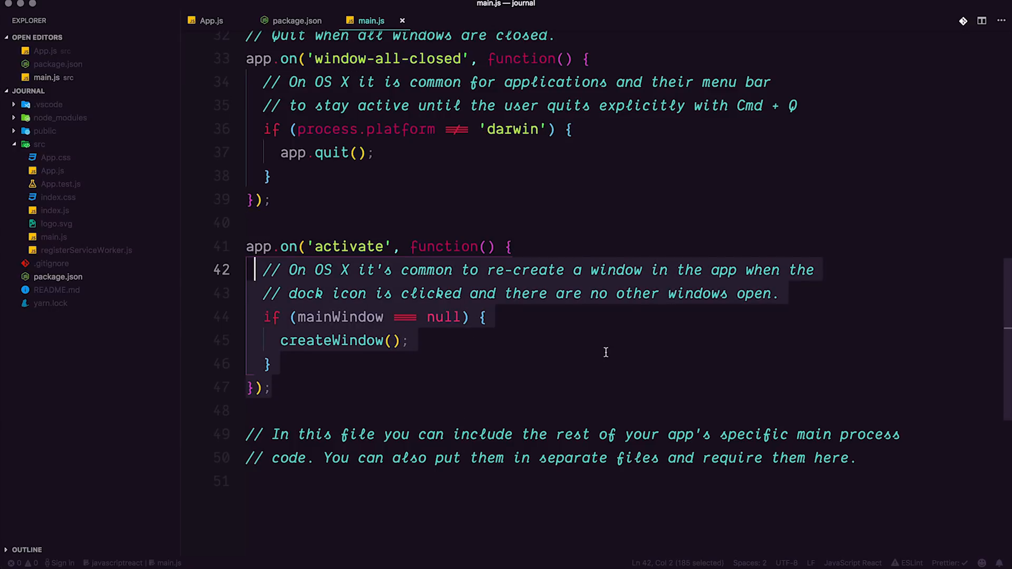
pyautogui.scroll(3)
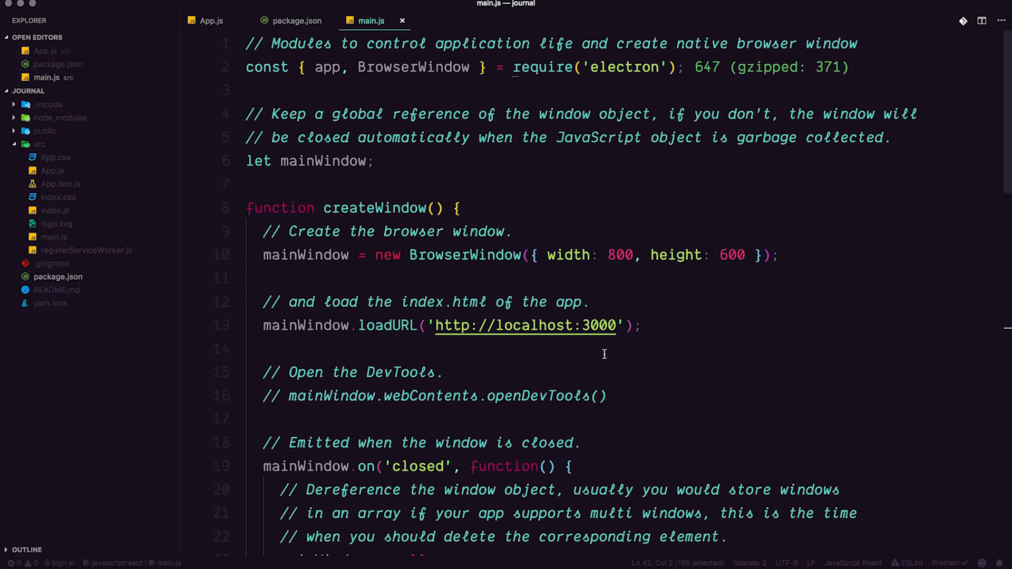
pyautogui.moveTo(488, 183)
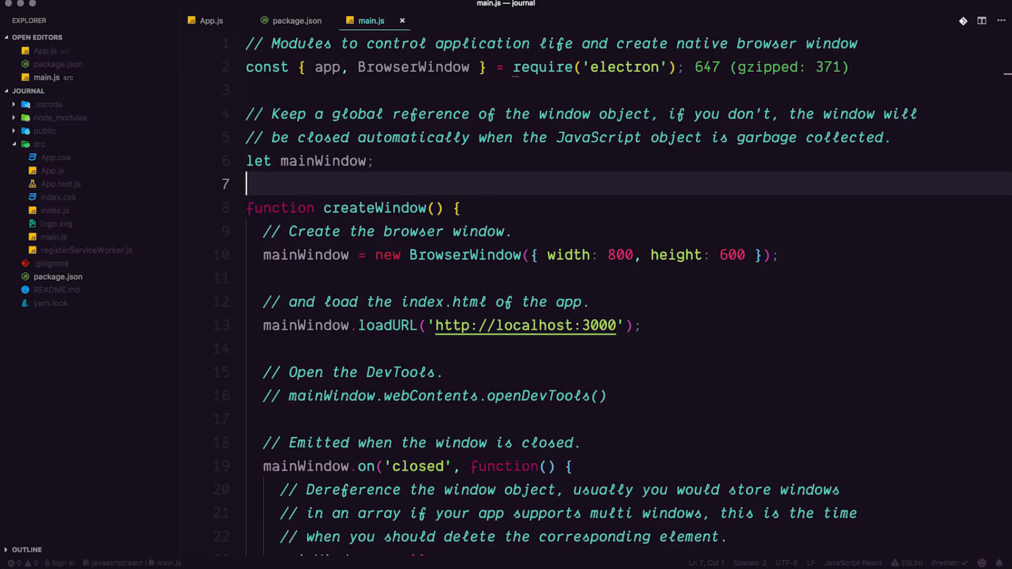
pyautogui.click(443, 255)
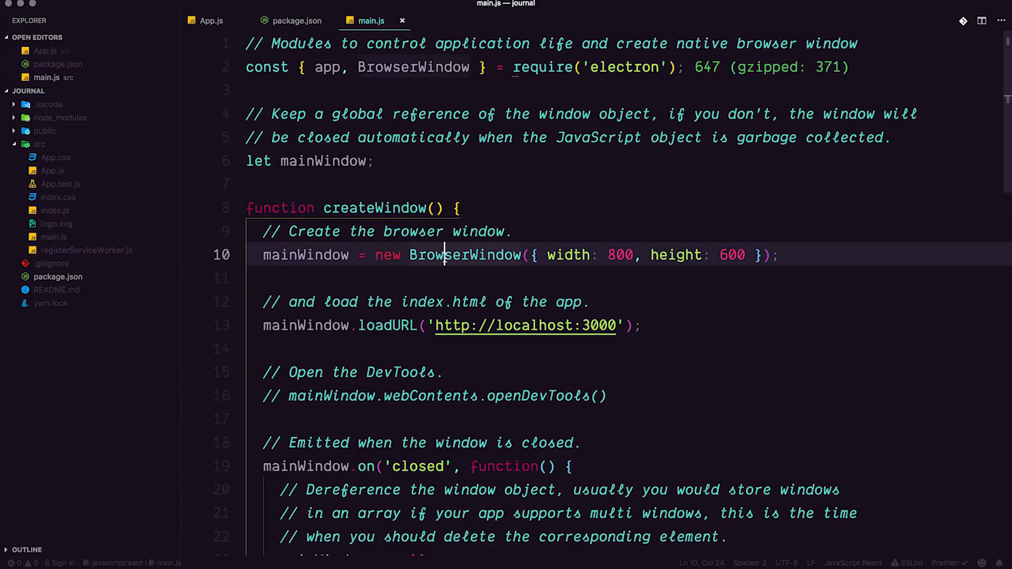
pyautogui.moveTo(404, 274)
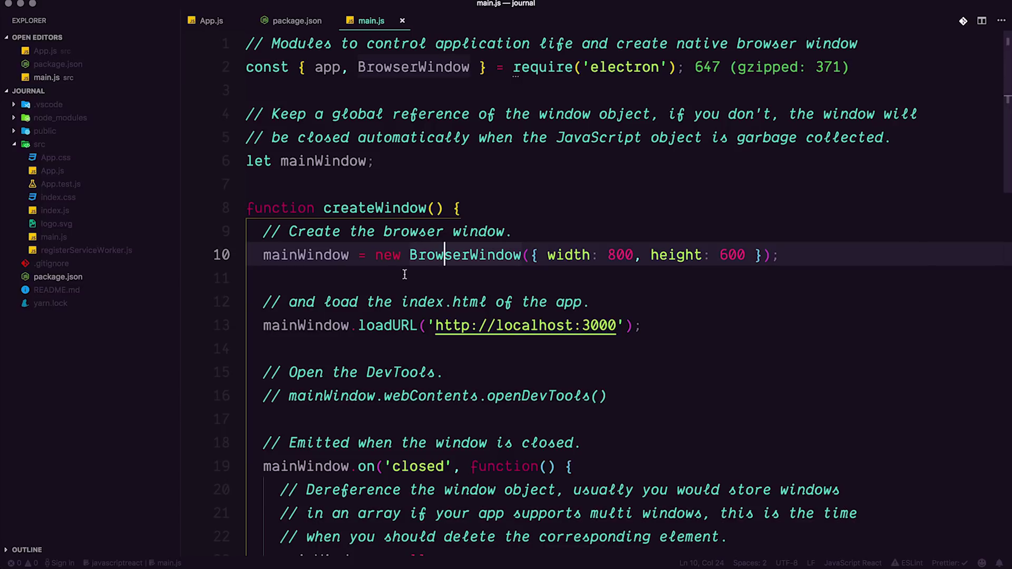
pyautogui.doubleClick(387, 324)
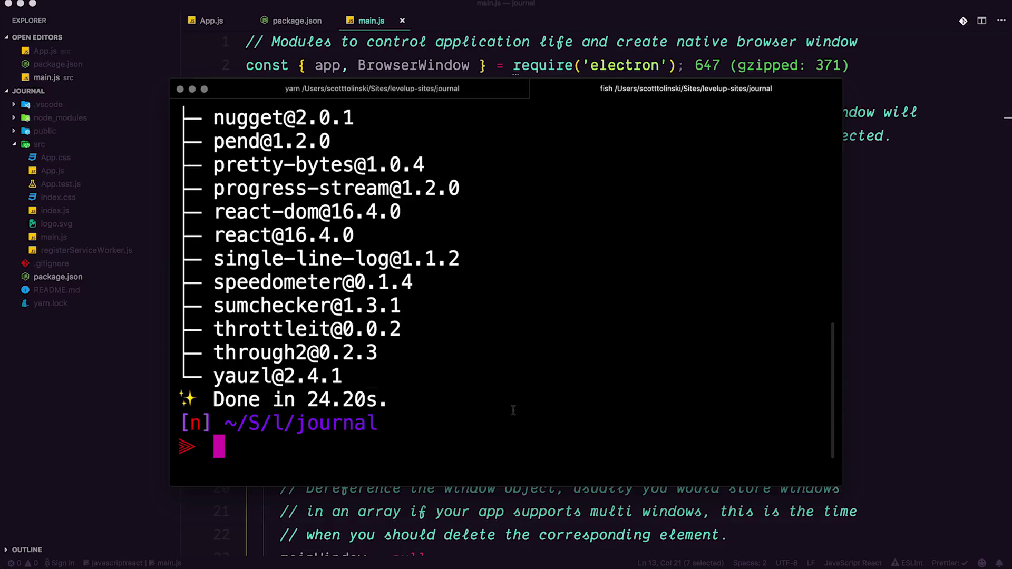
# Run yarn electron in Hyper, opening the journal app as an Electron window showing Welcome to React.
pyautogui.write('yarn electron')
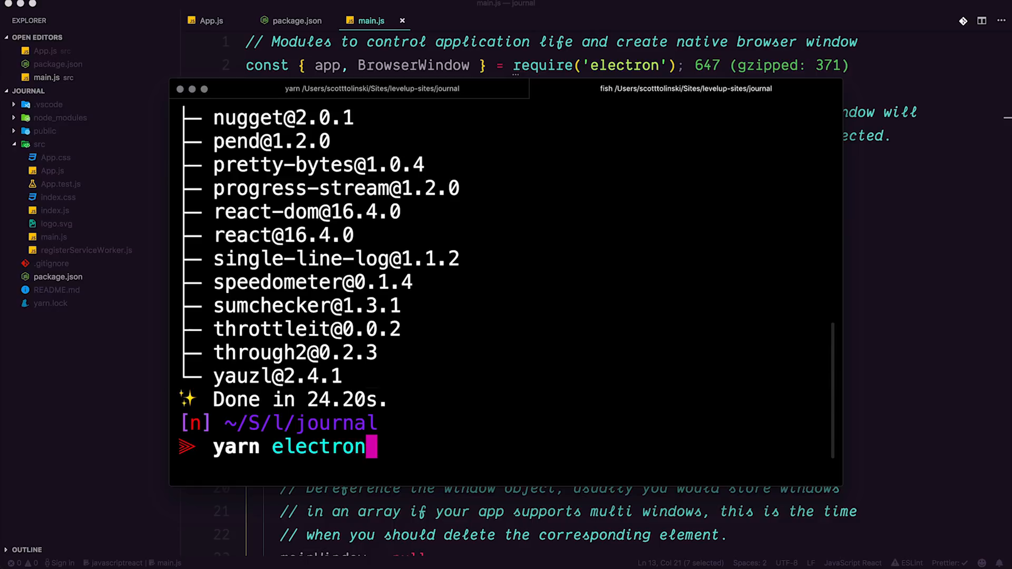
pyautogui.press('Return')
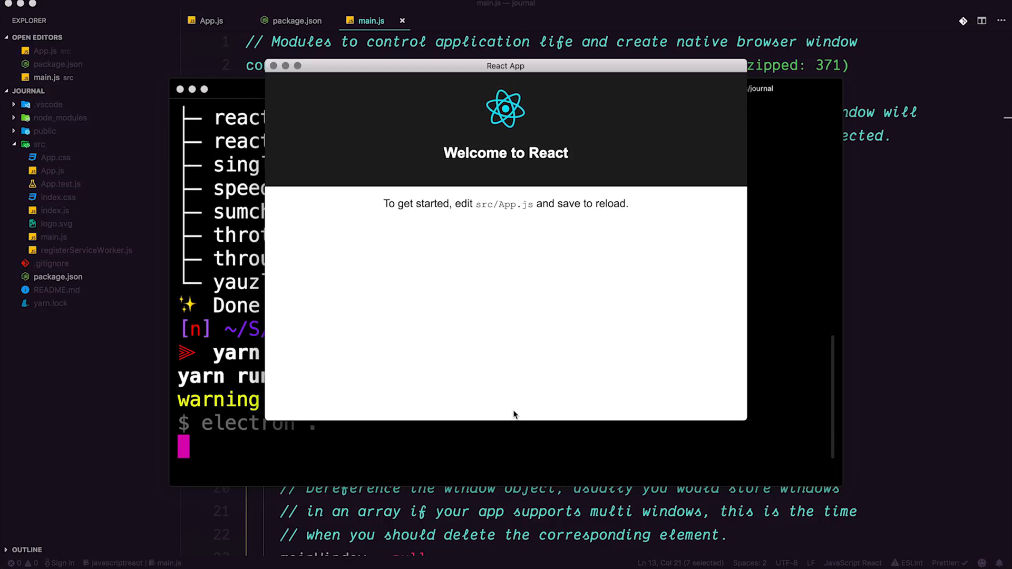
pyautogui.moveTo(472, 99)
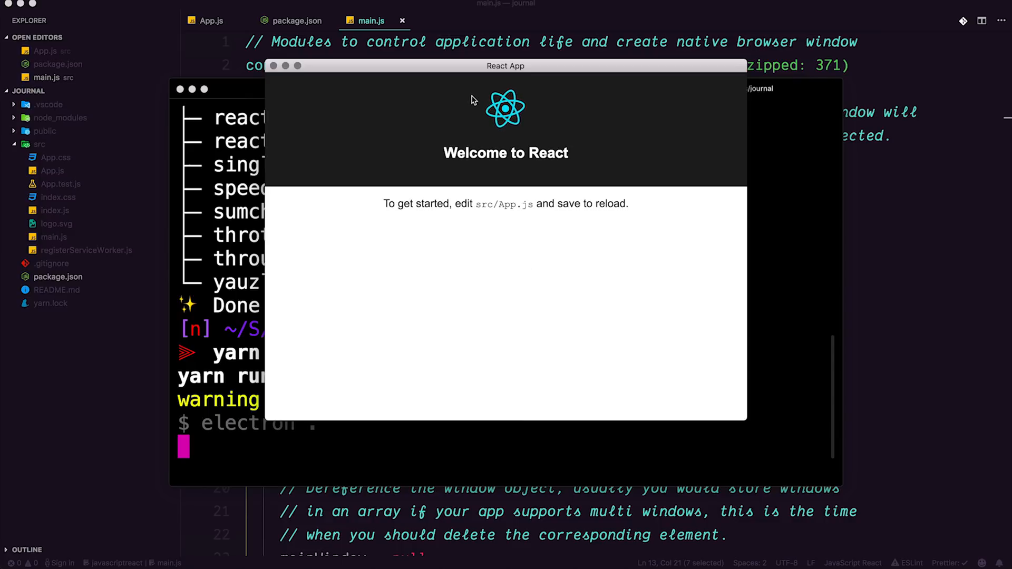
pyautogui.moveTo(337, 395)
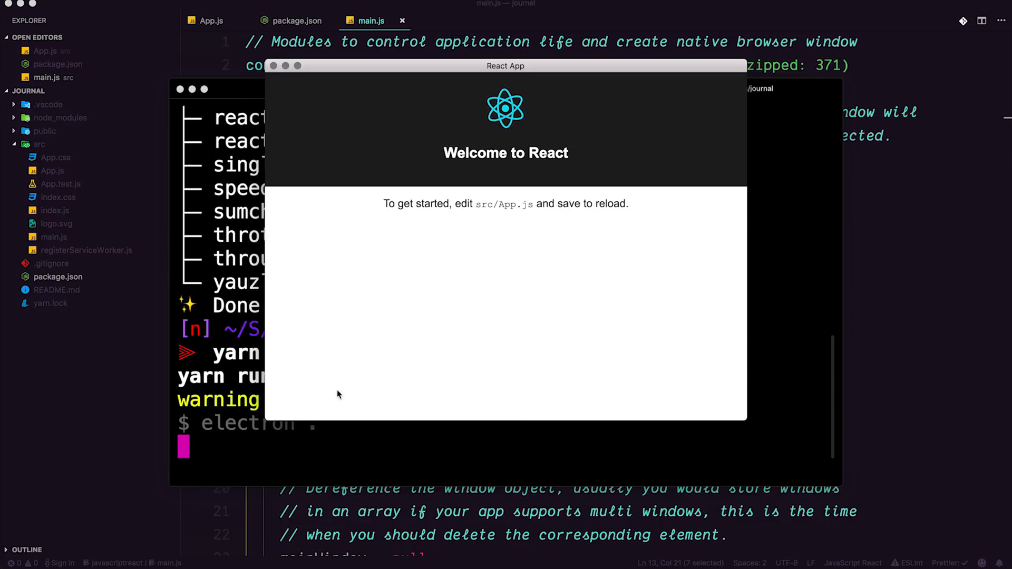
pyautogui.moveTo(283, 396)
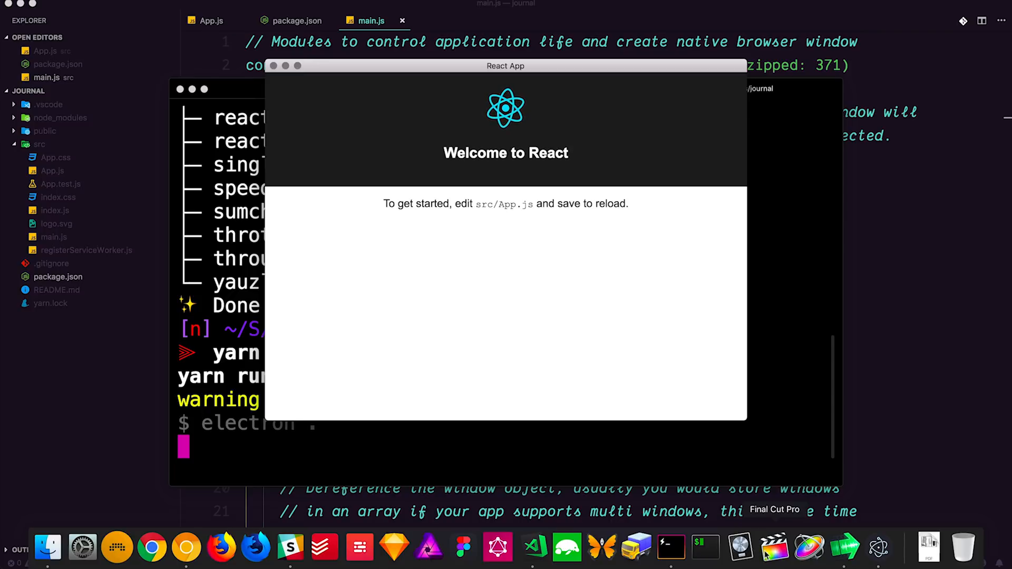
pyautogui.moveTo(878, 549)
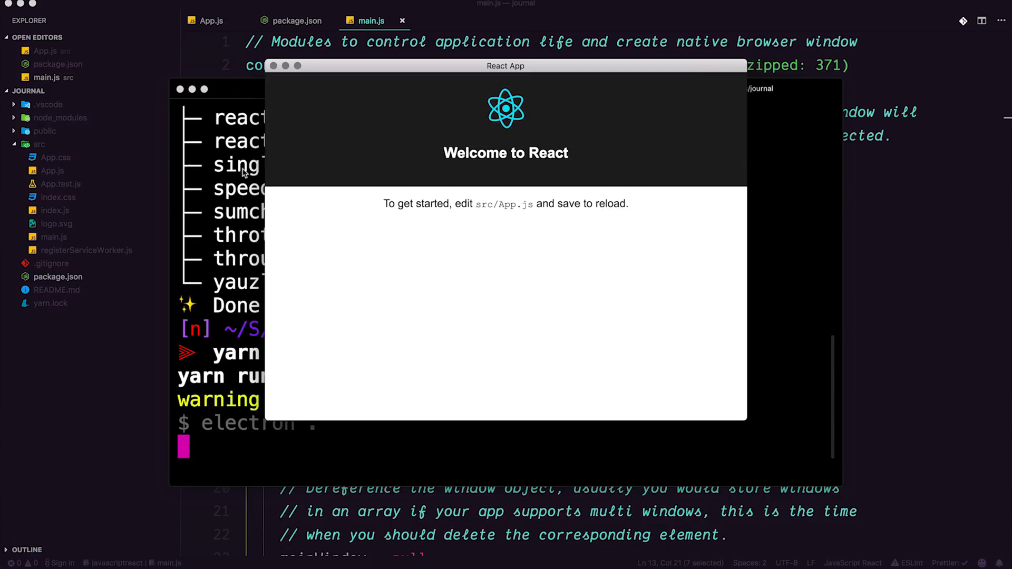
pyautogui.moveTo(257, 154)
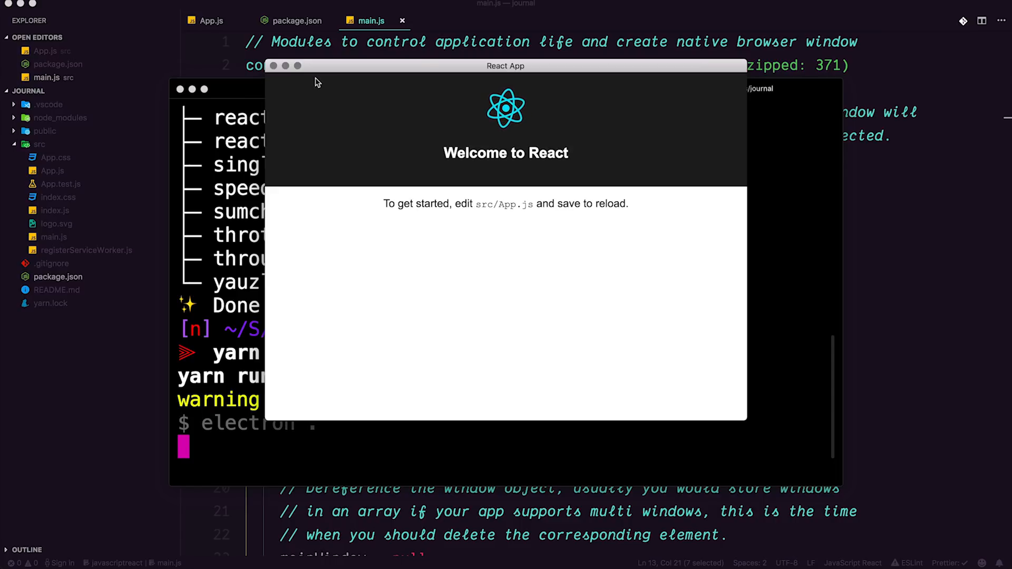
pyautogui.moveTo(117, 65)
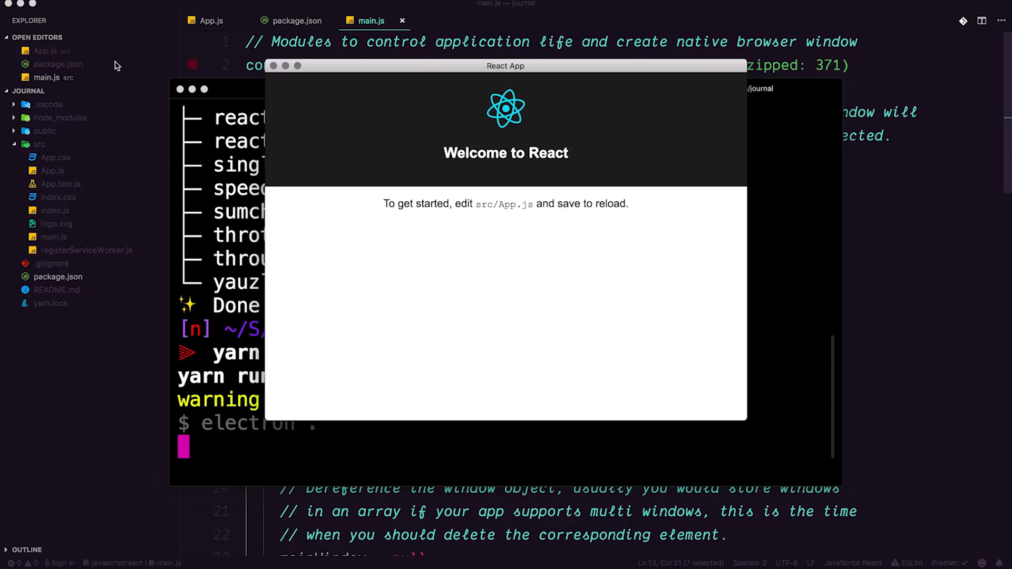
pyautogui.moveTo(472, 298)
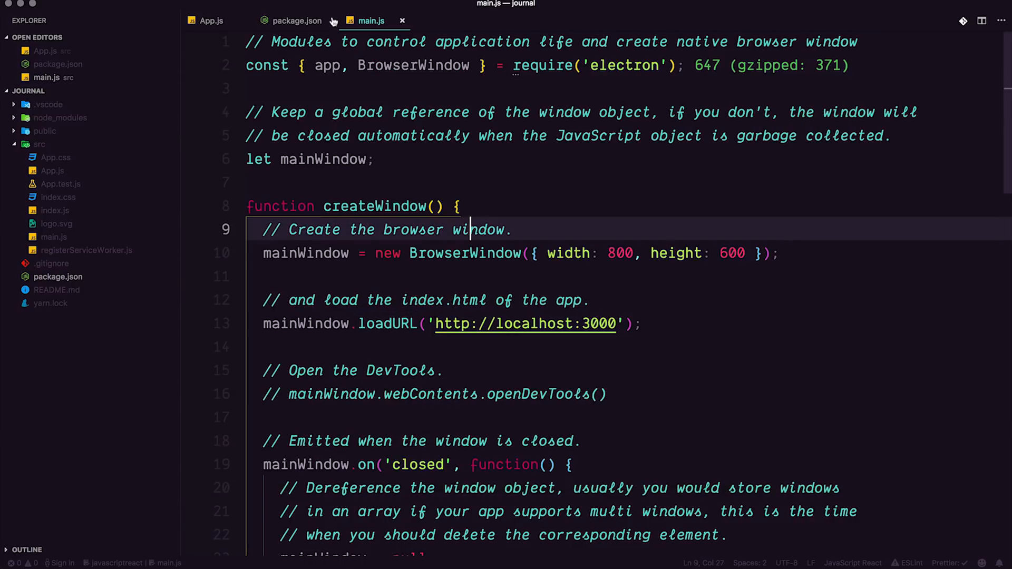
pyautogui.moveTo(371, 21)
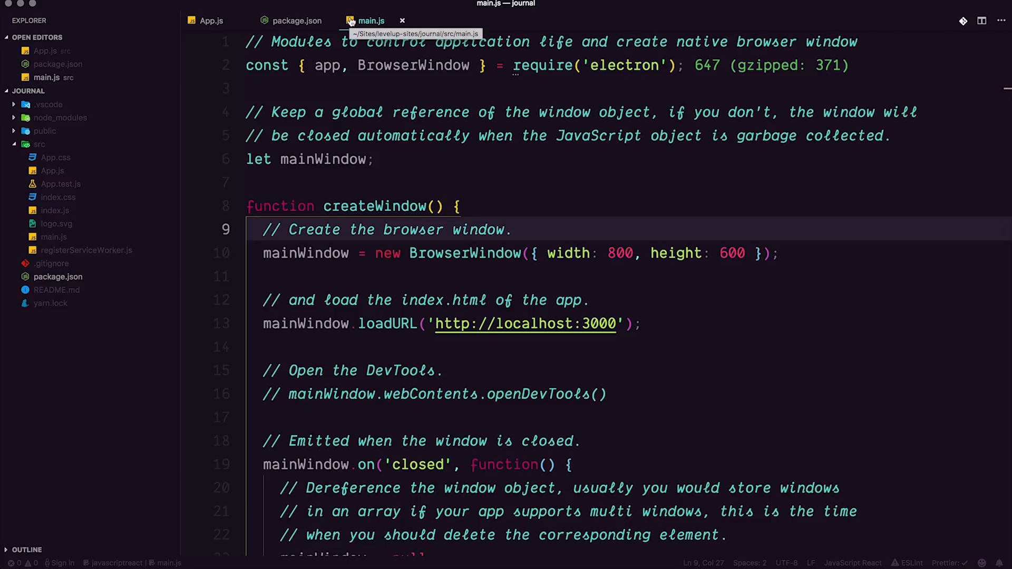
# Show App.js and close package.json, leaving App.js and main.js as the open files.
pyautogui.click(211, 21)
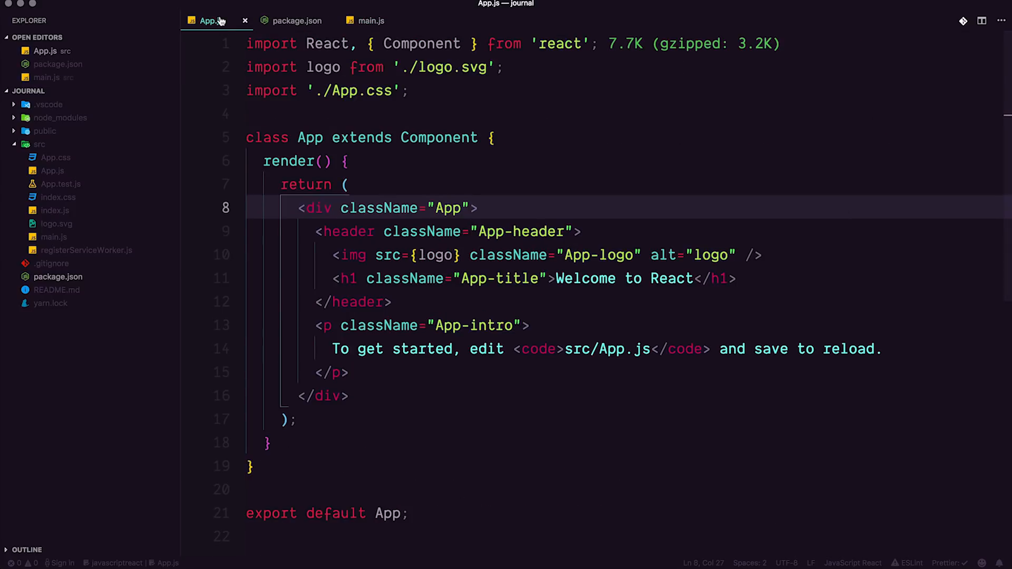
pyautogui.click(330, 20)
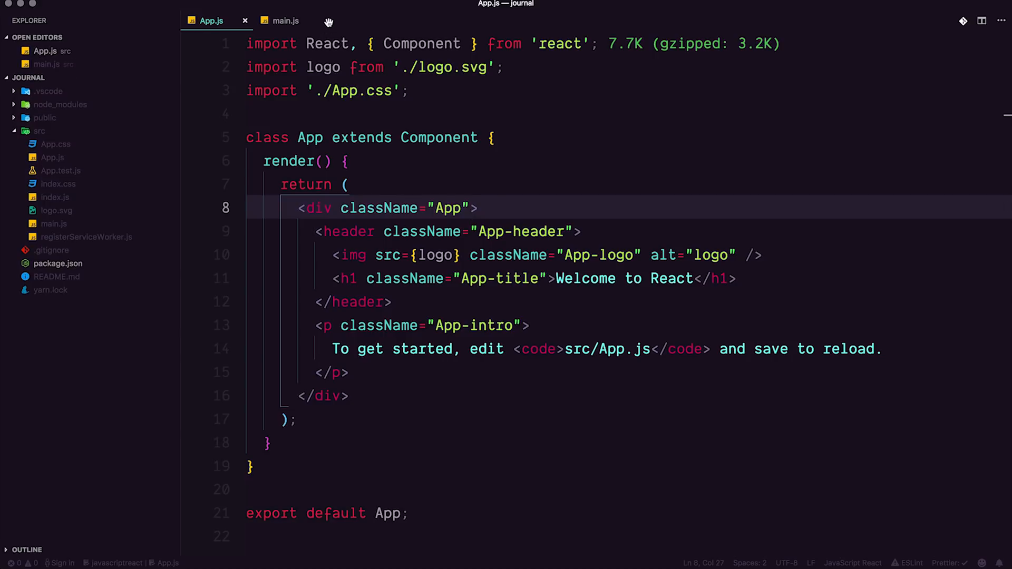
pyautogui.click(473, 208)
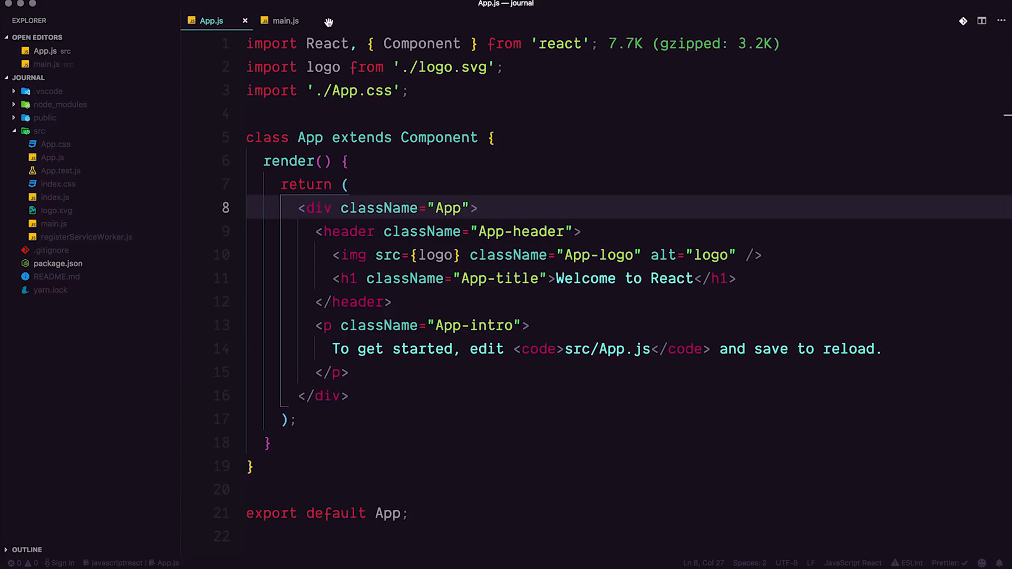
pyautogui.click(471, 207)
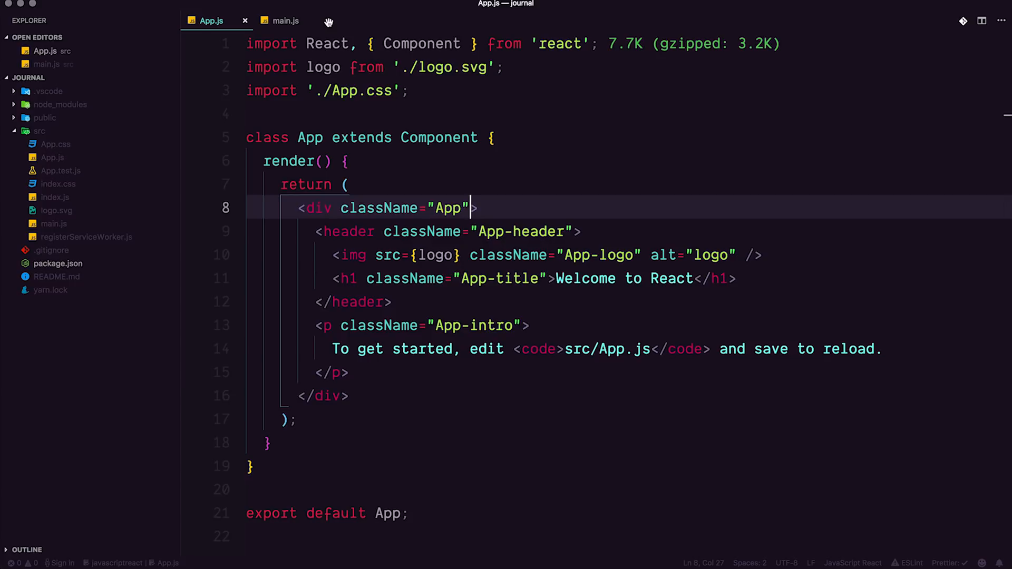